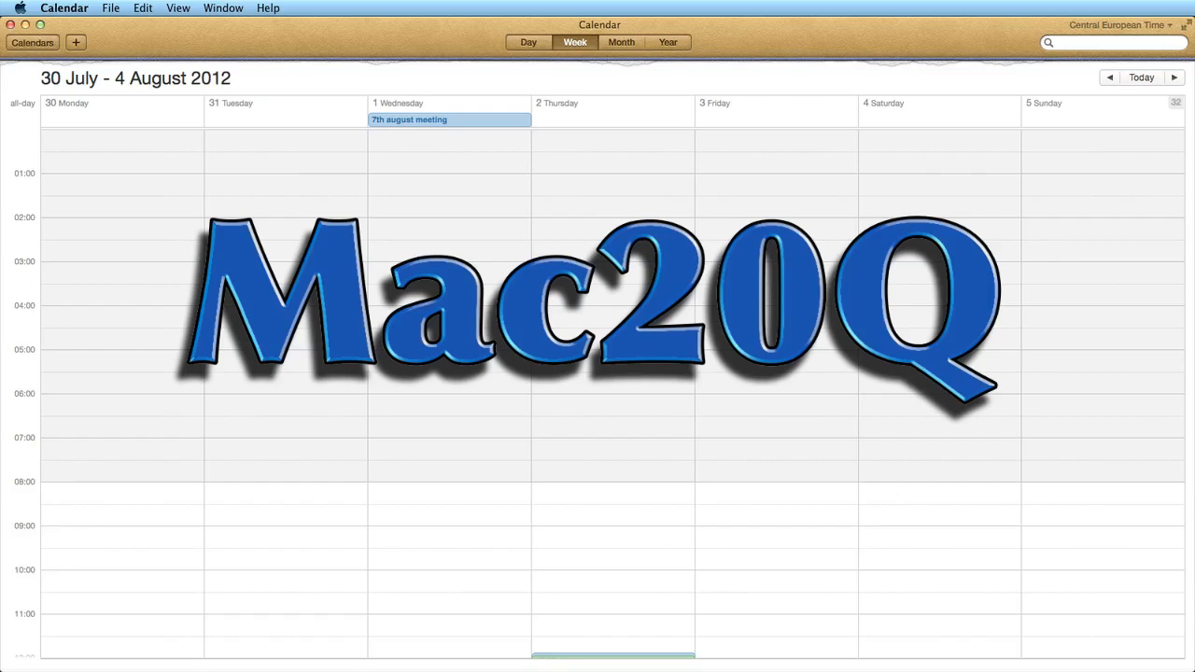
pyautogui.moveTo(588, 587)
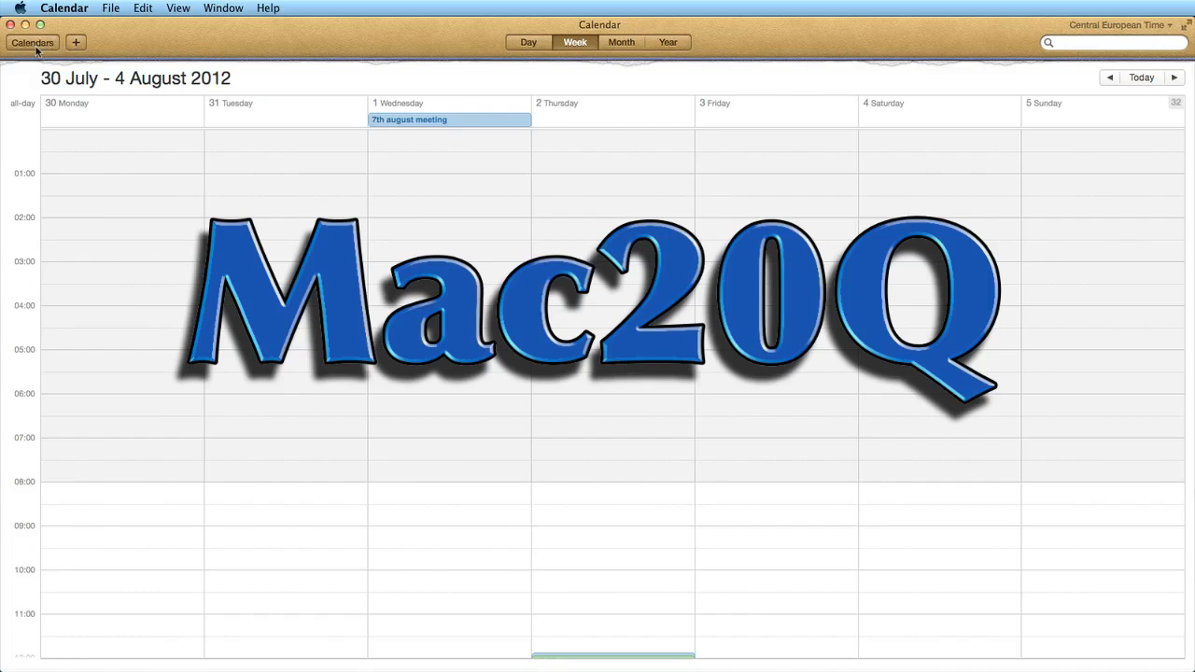
# Step: Reveal the sidebar with the calendar list and mini month calendars beside the week view
pyautogui.click(32, 42)
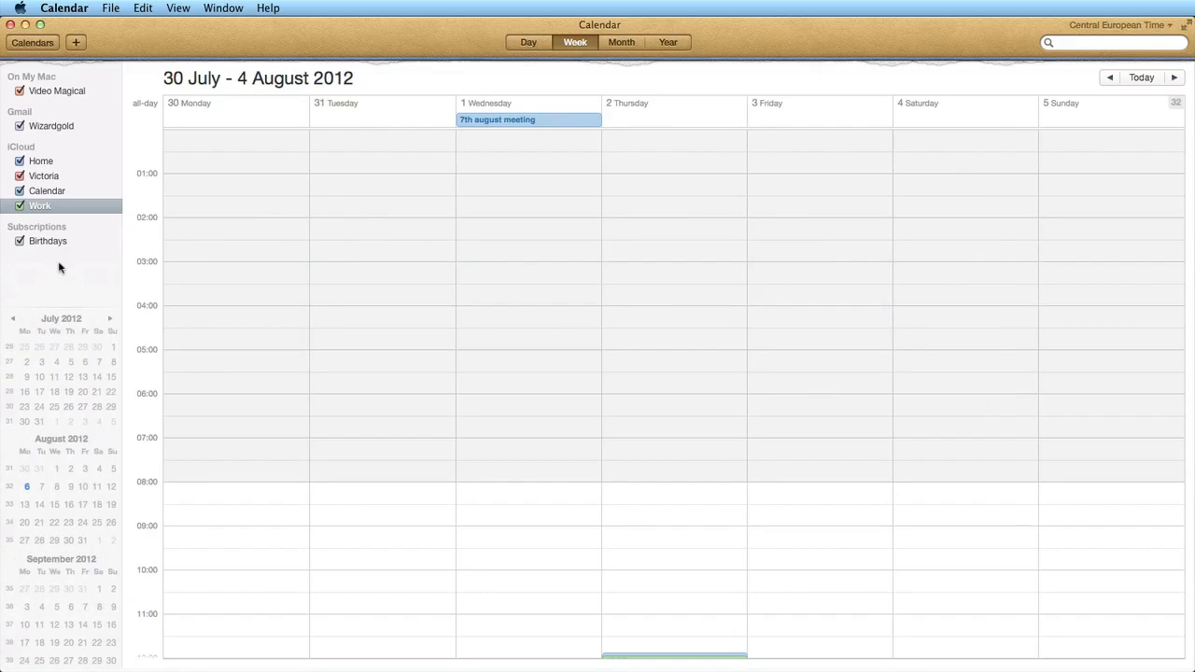
pyautogui.moveTo(1034, 153)
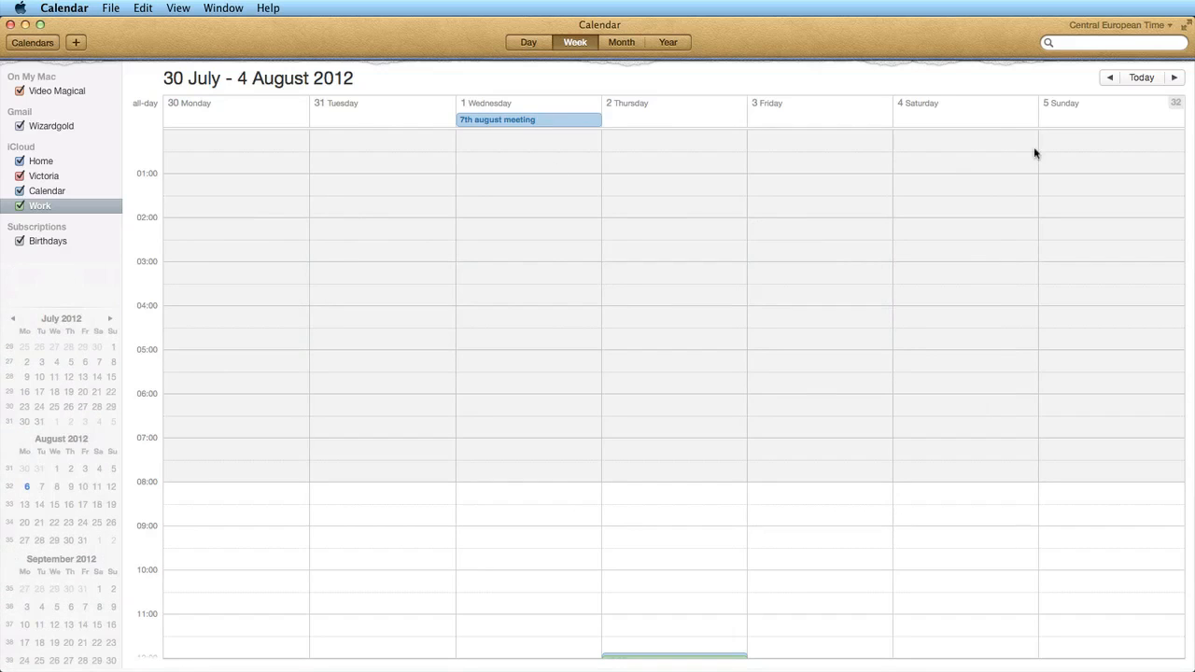
# Step: Scroll the week view and switch the viewing time zone to Pacific Time
pyautogui.scroll(-3)
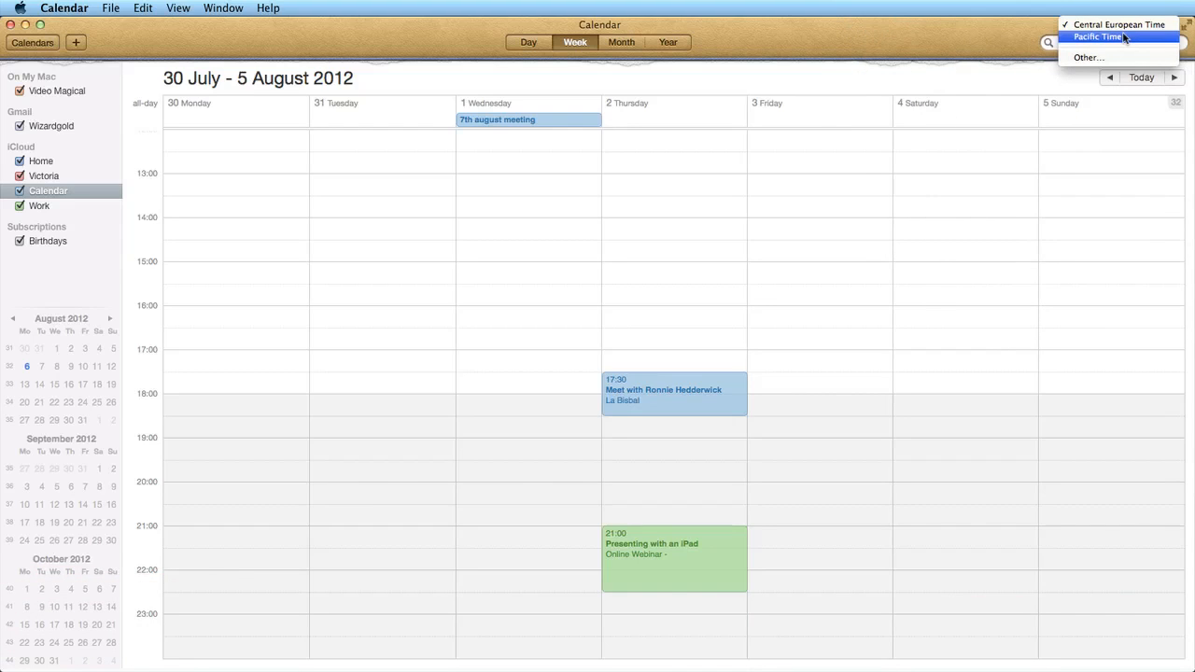
pyautogui.moveTo(1144, 38)
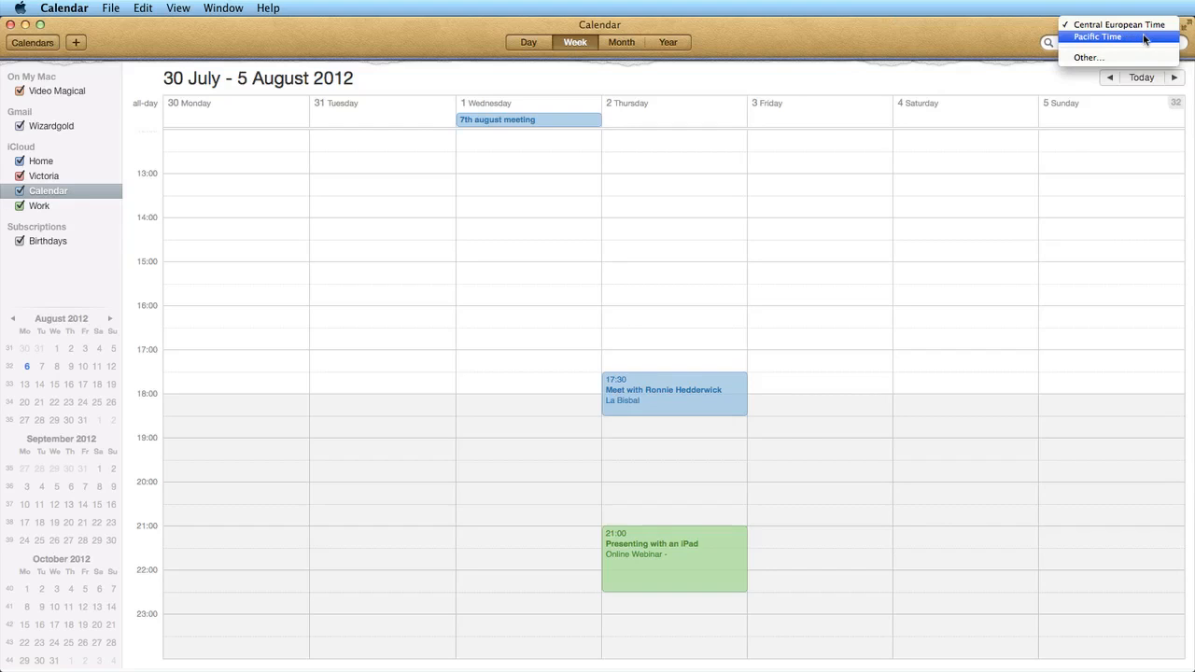
pyautogui.click(1097, 37)
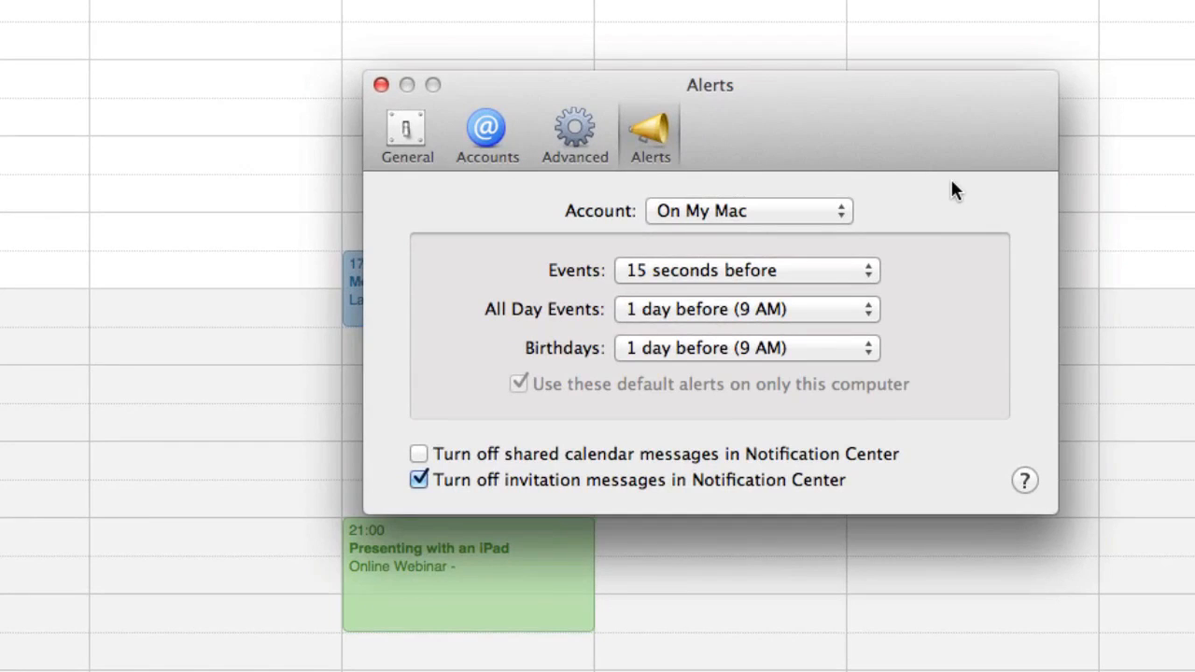
pyautogui.moveTo(755, 217)
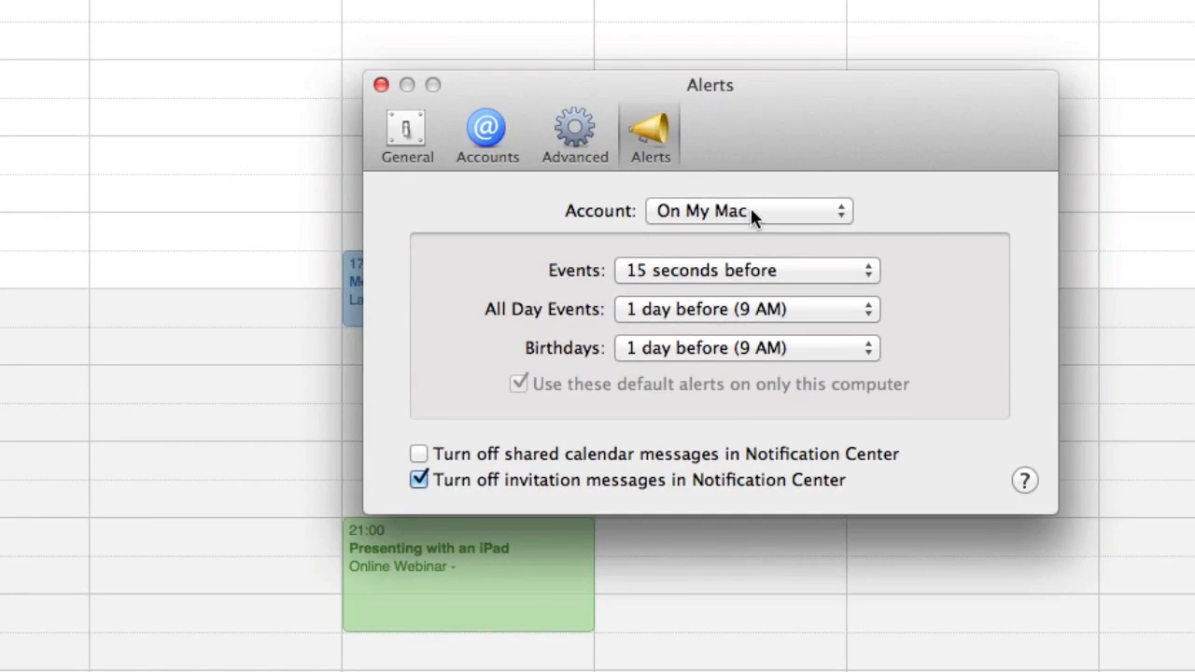
# Step: Set the iCloud account's default event alert to 'At time of event'
pyautogui.click(747, 210)
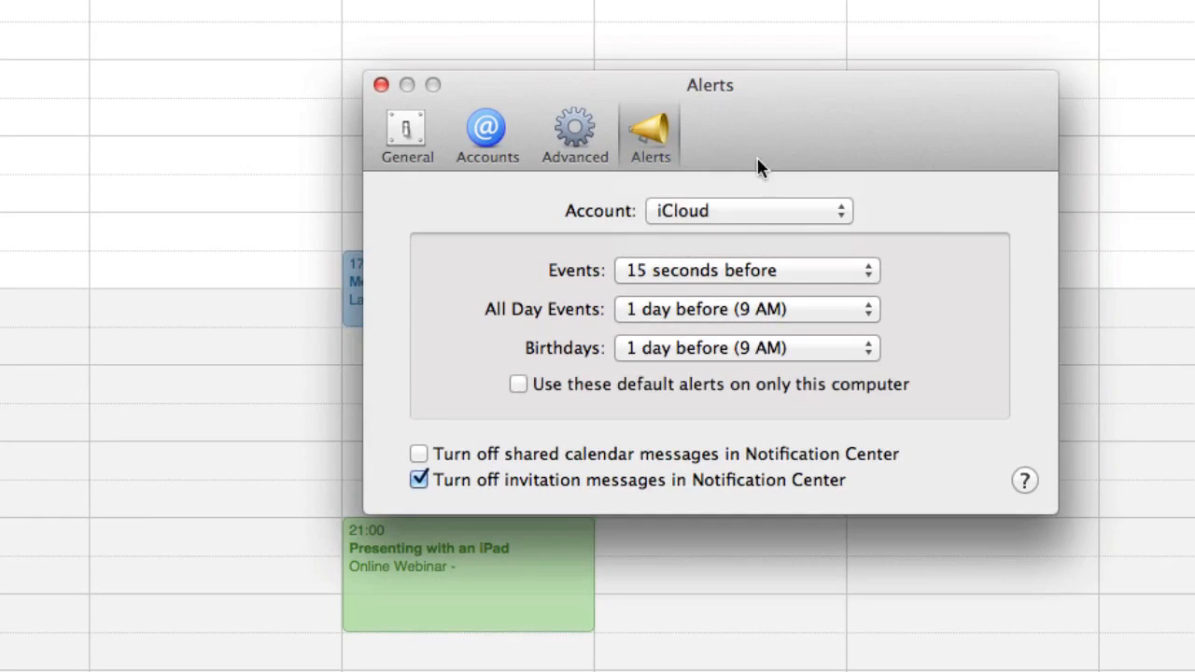
pyautogui.moveTo(1050, 231)
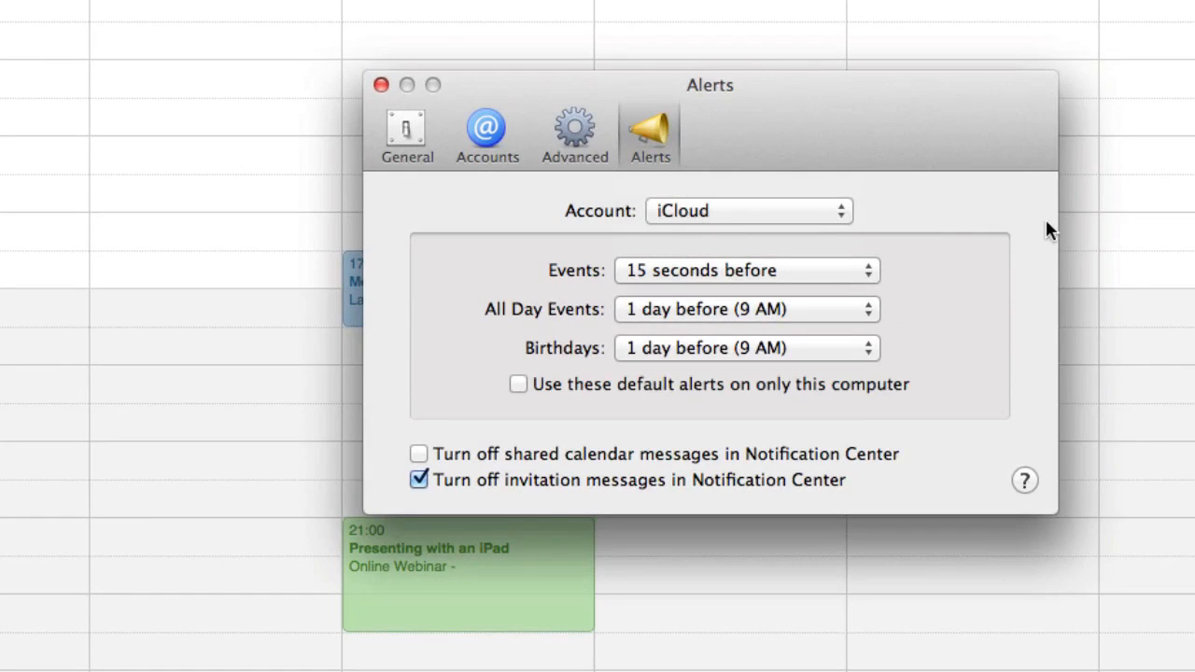
pyautogui.moveTo(857, 210)
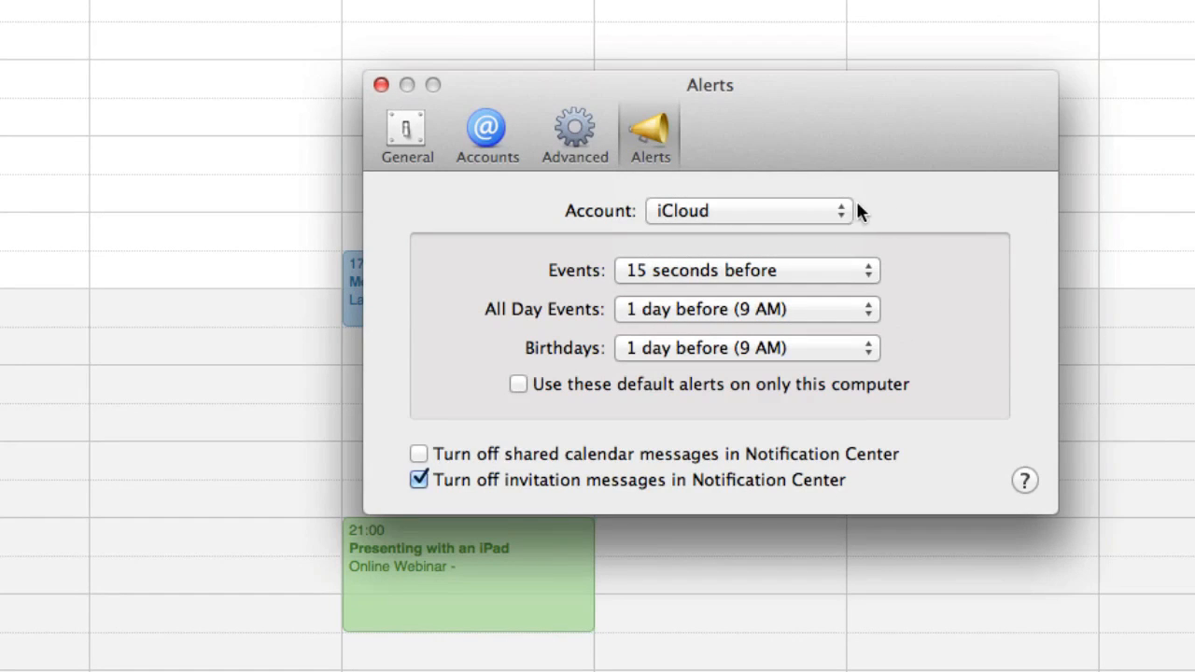
pyautogui.click(747, 270)
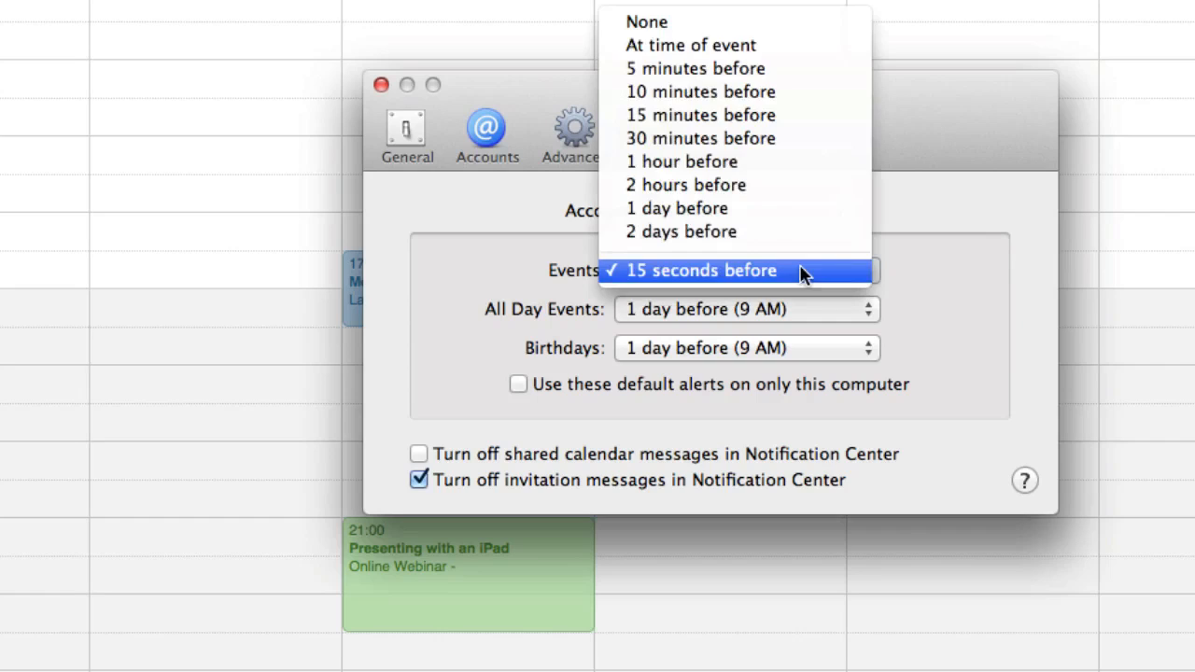
pyautogui.click(691, 45)
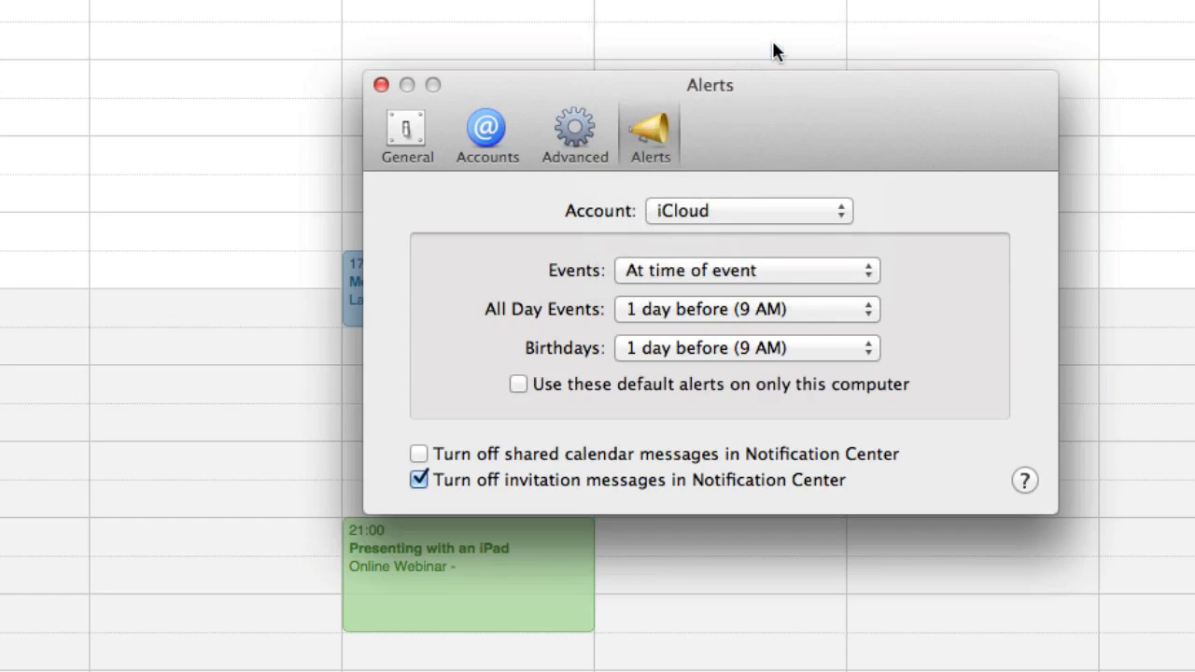
pyautogui.moveTo(737, 321)
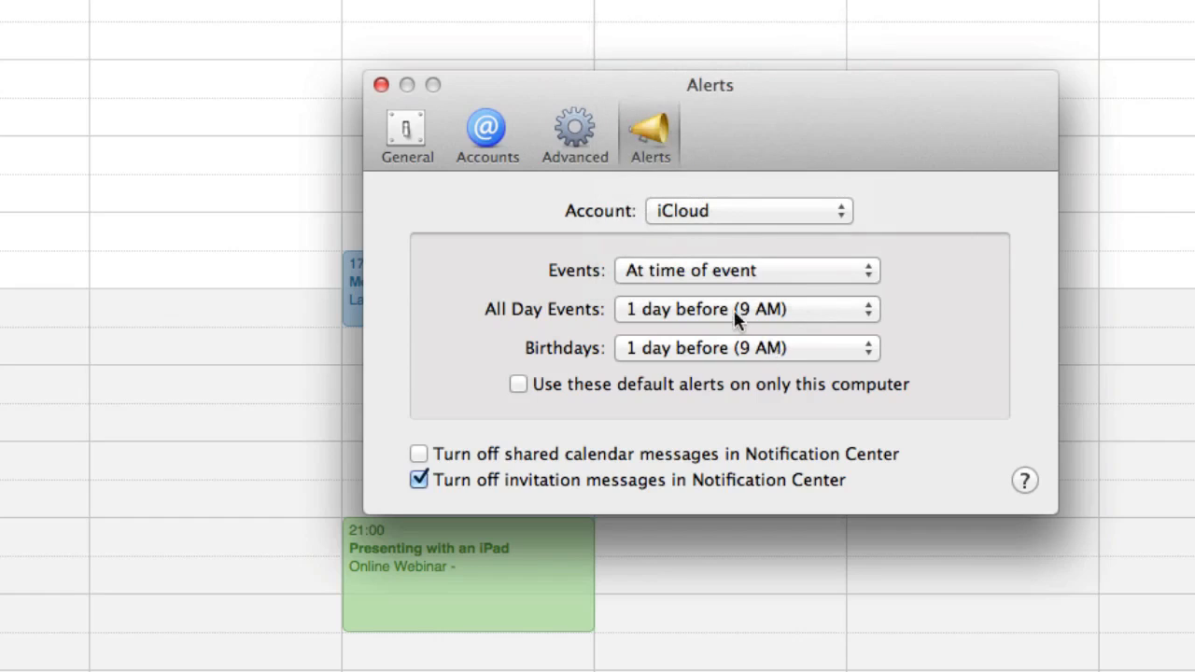
pyautogui.click(745, 269)
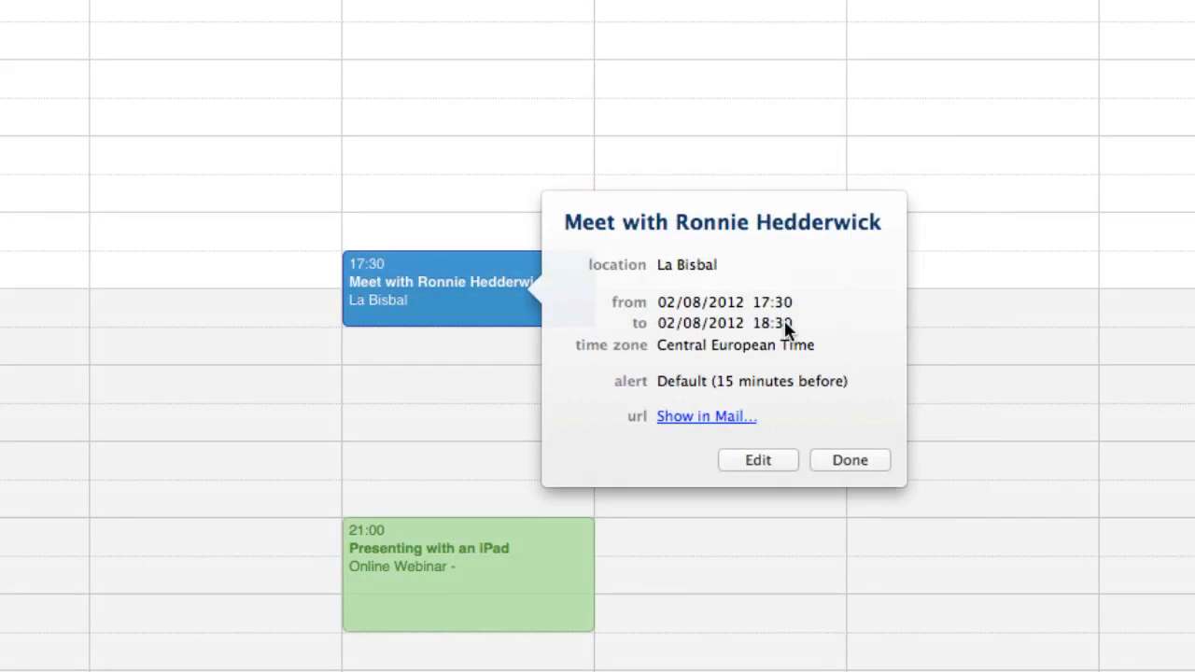
pyautogui.moveTo(769, 443)
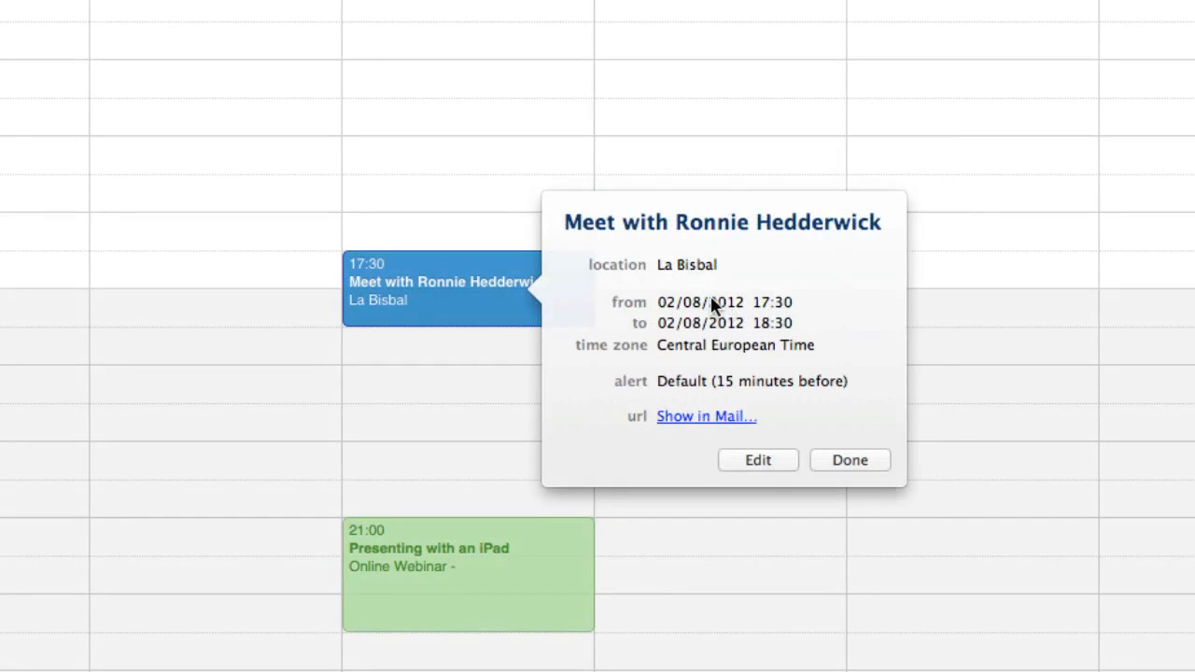
# Step: Try 3 August as the La Bisbal meeting's start date, then restore 2 August
pyautogui.click(757, 459)
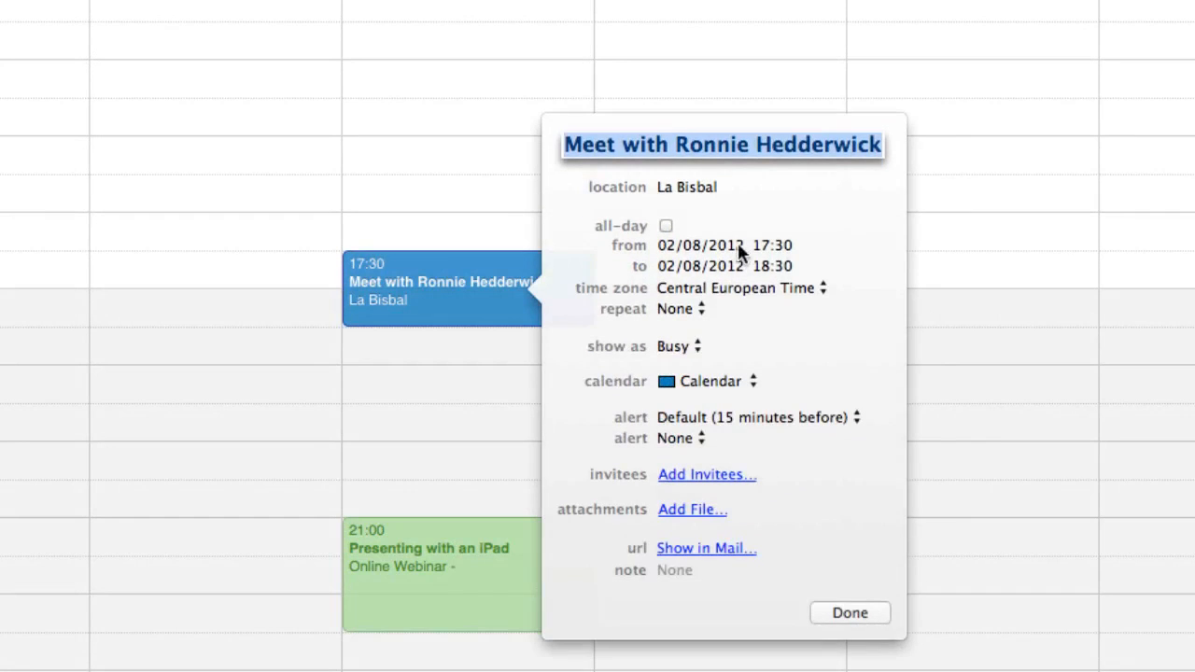
pyautogui.click(699, 245)
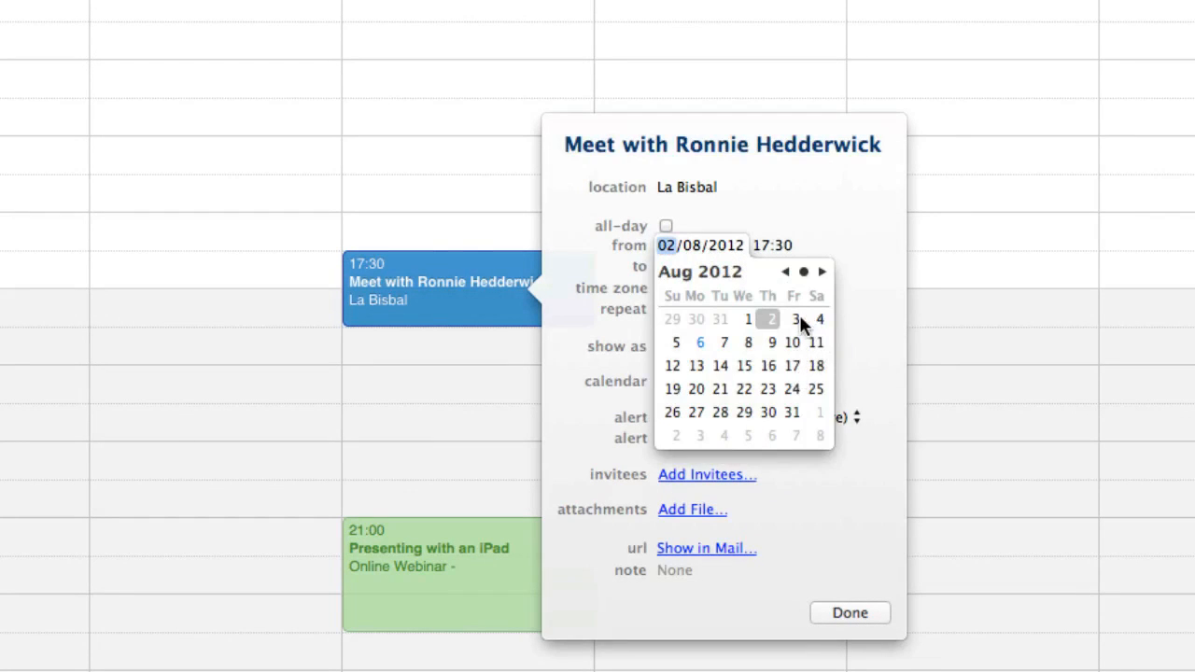
pyautogui.click(794, 319)
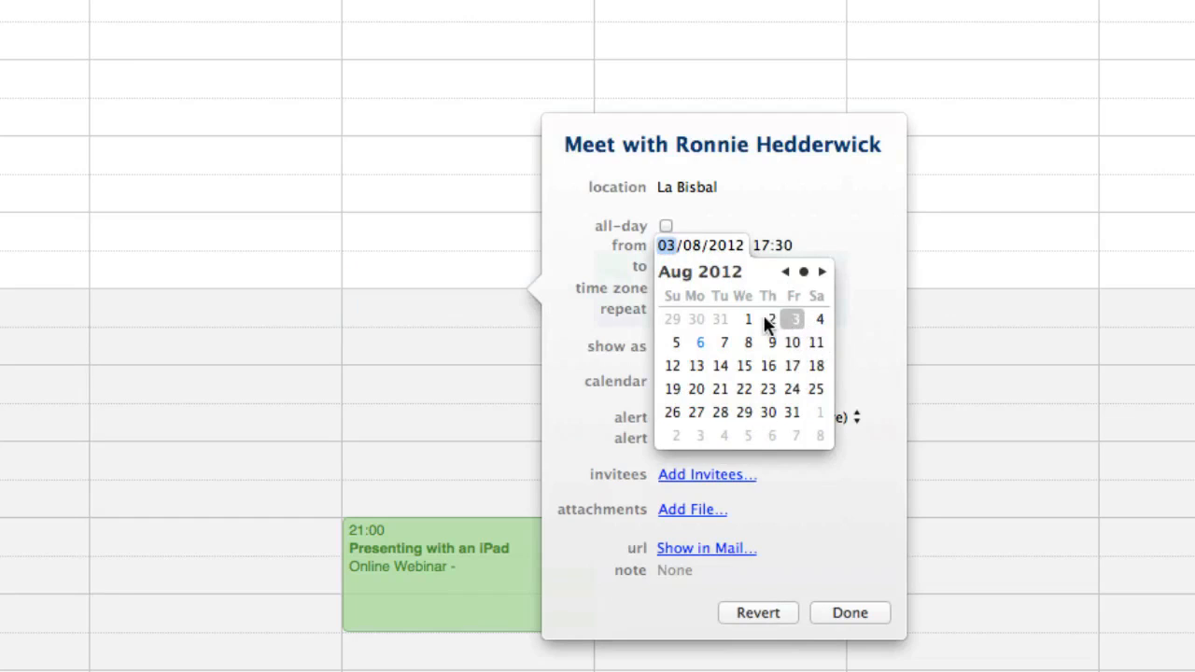
pyautogui.click(771, 319)
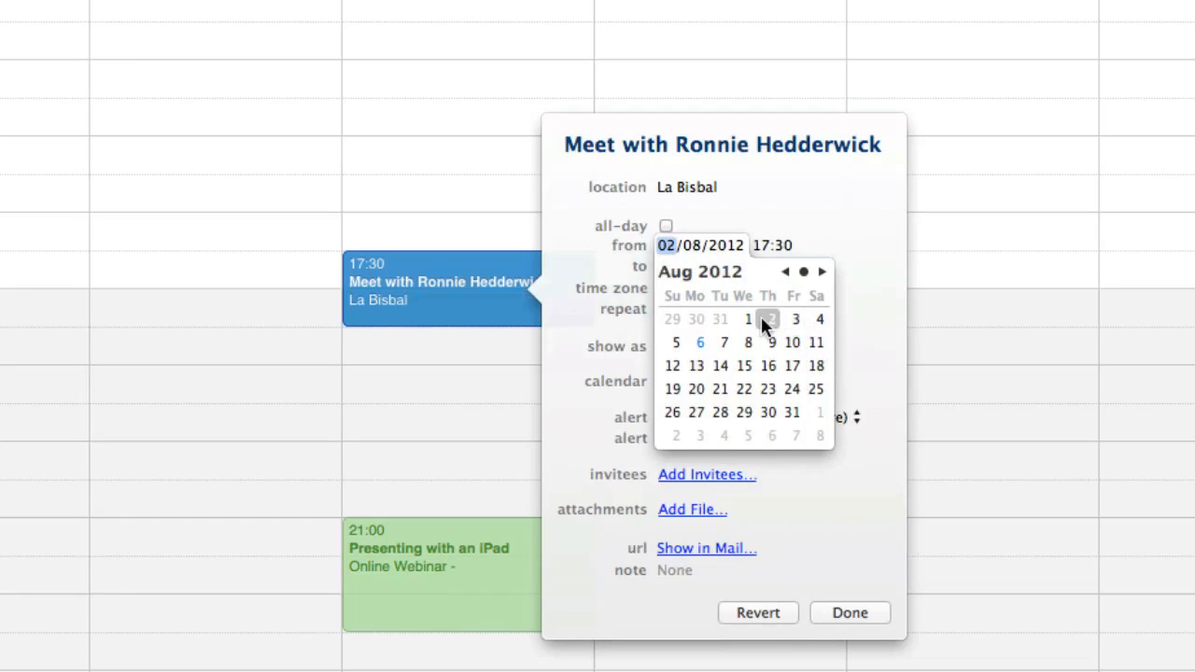
pyautogui.click(767, 320)
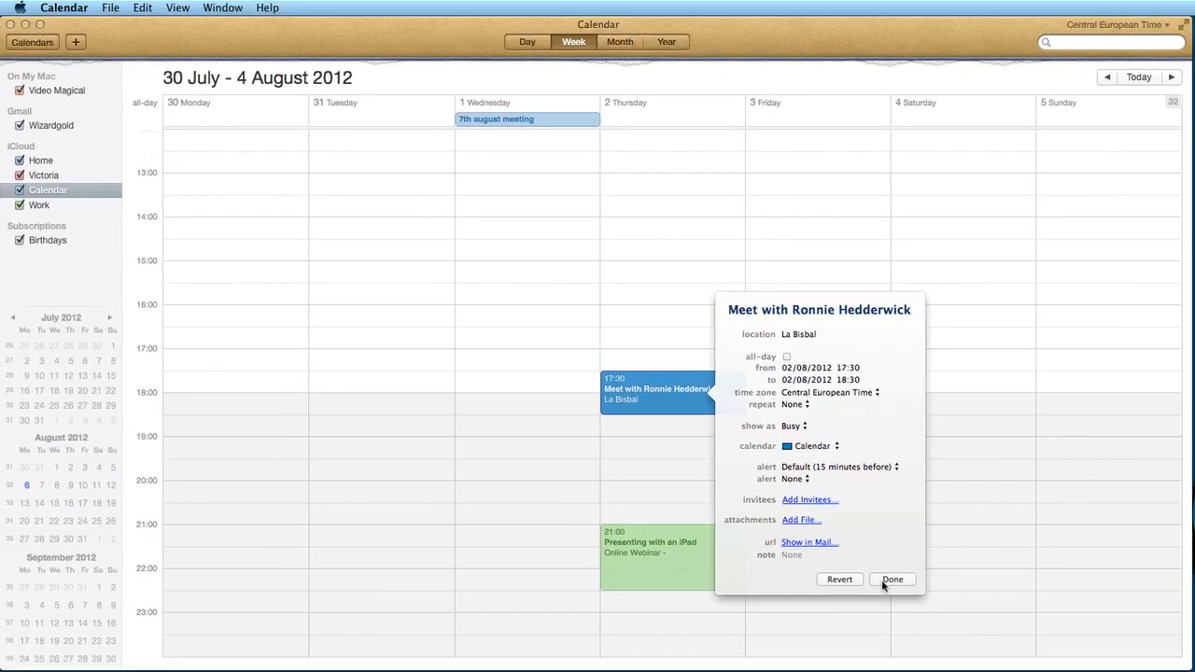
pyautogui.click(892, 579)
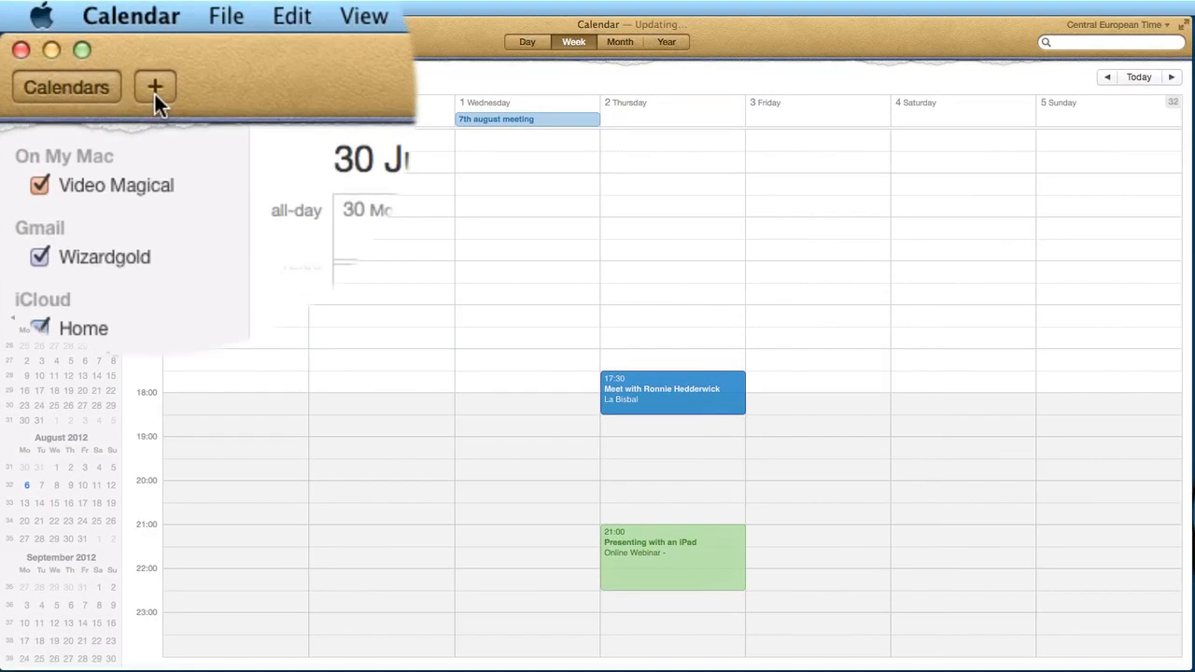
# Step: Create a quick event reading 'tomorrow at 9 PM meet my friend'
pyautogui.click(155, 86)
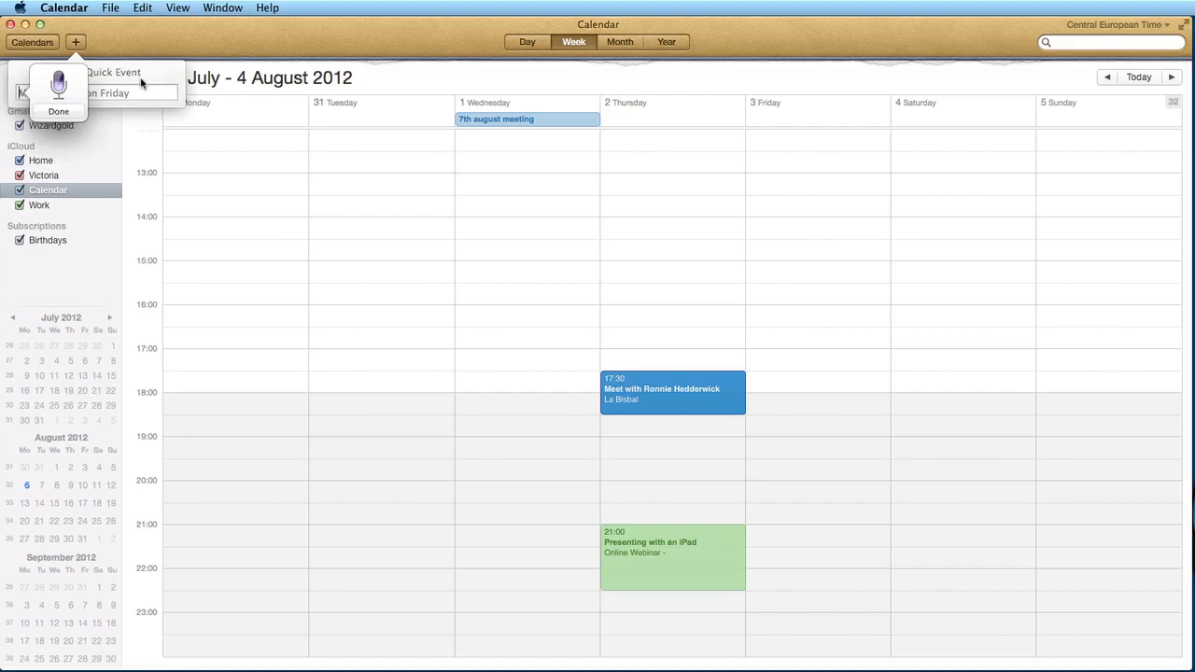
pyautogui.write('tomorrow at 9 PM meet my friend')
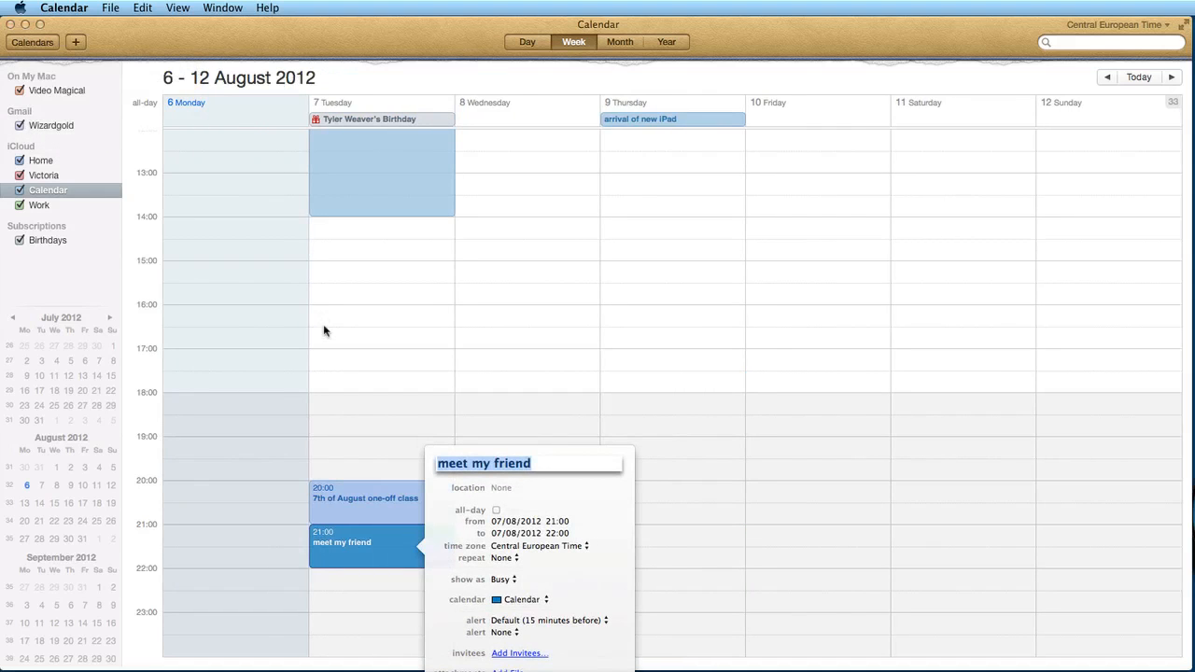
pyautogui.moveTo(382, 350)
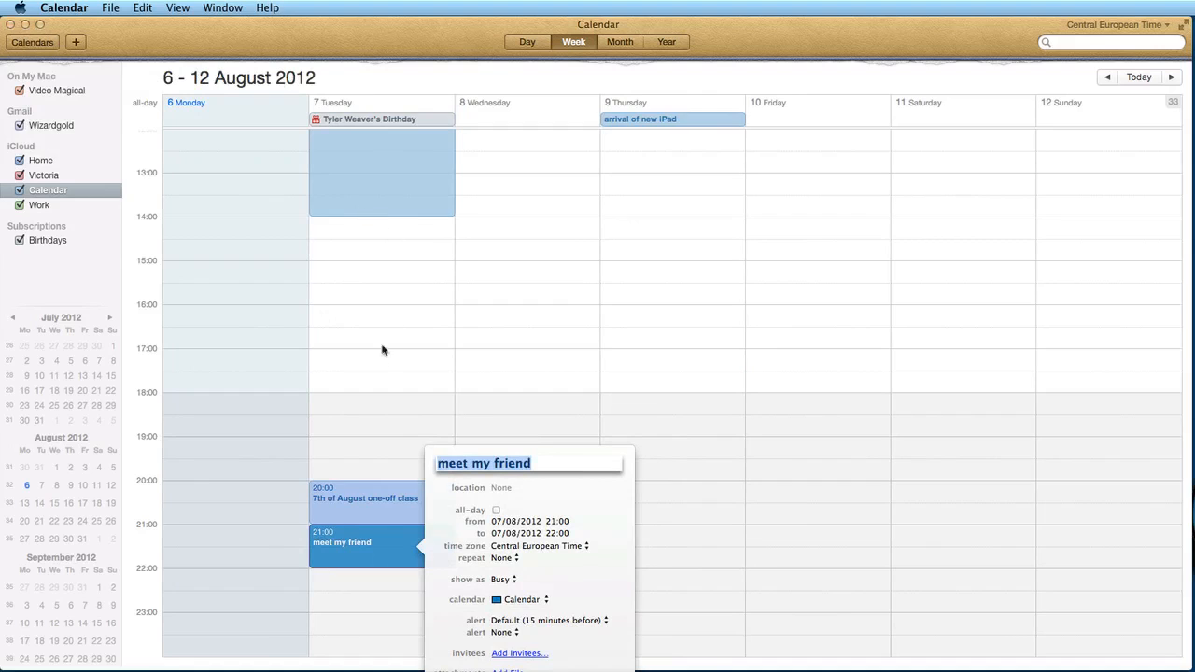
pyautogui.moveTo(338, 513)
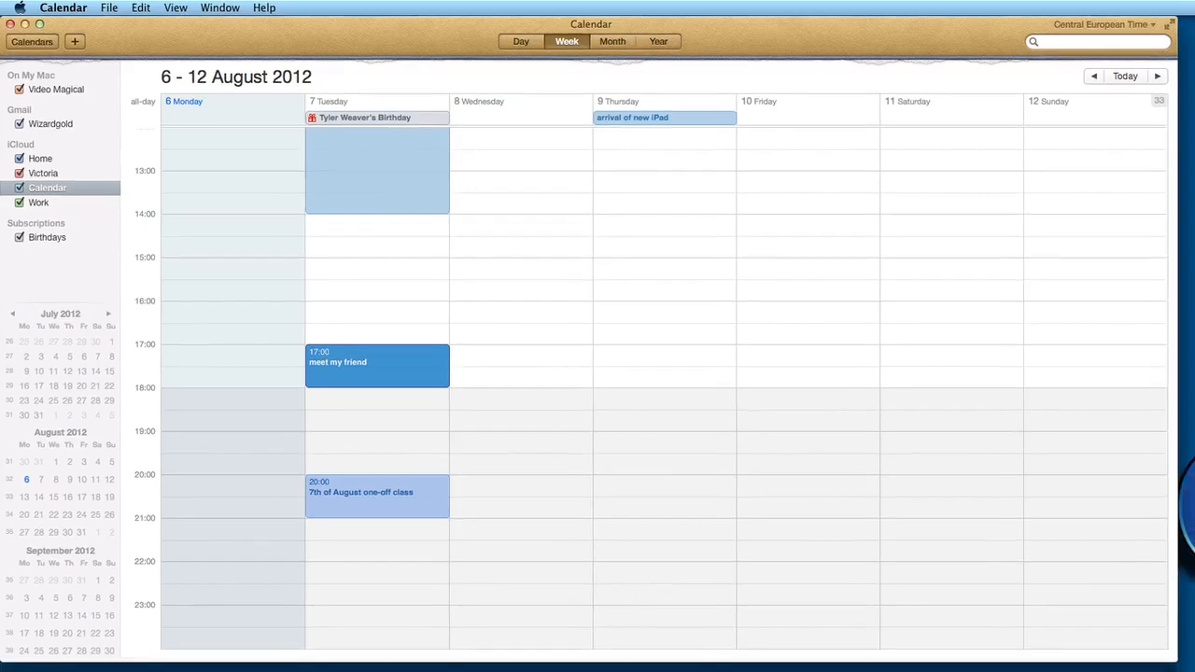
# Step: Enter 'meet my friend tomorrow' into Fantastical's event field
pyautogui.write('meet my friend tomorrow')
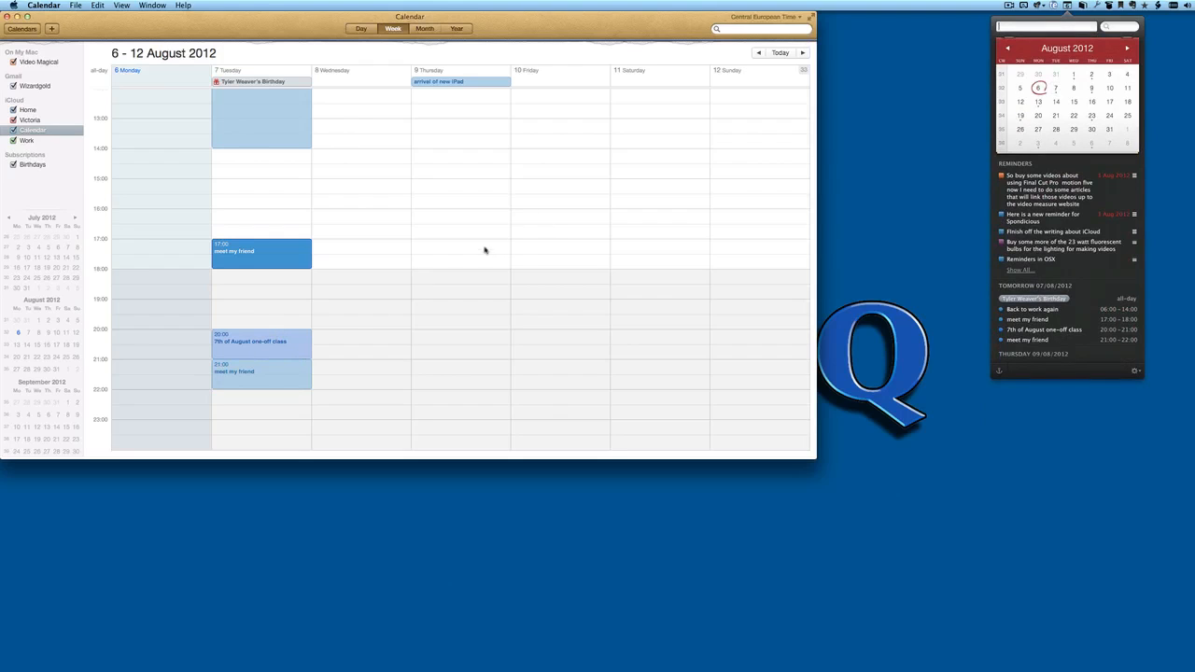
pyautogui.moveTo(446, 237)
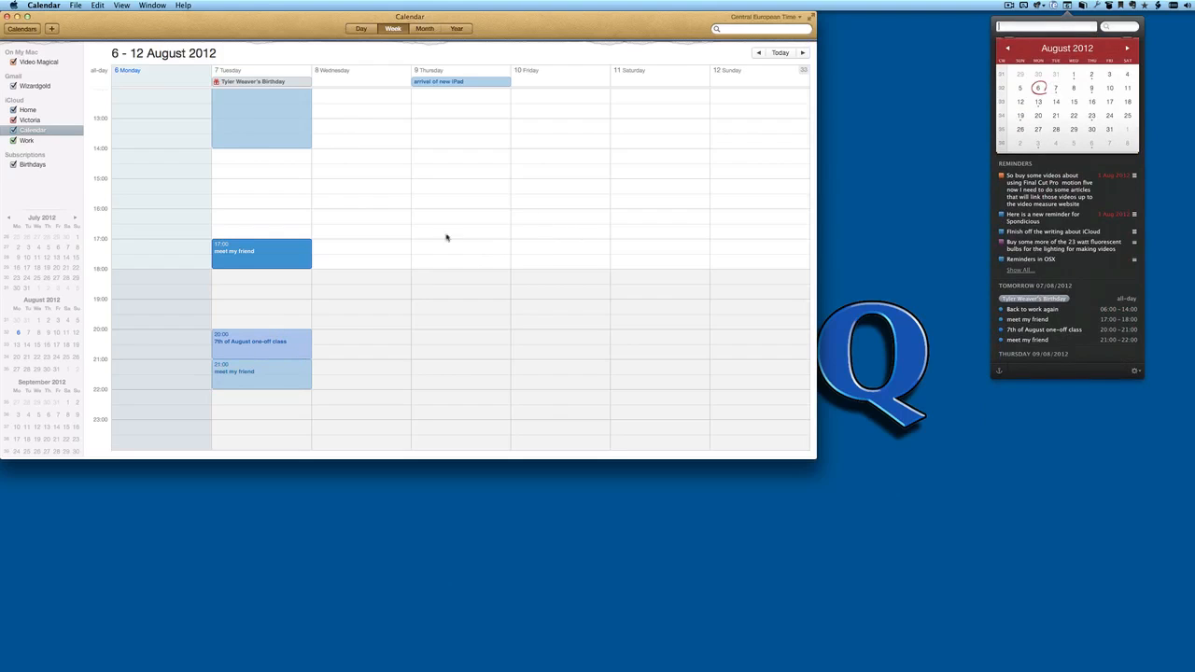
pyautogui.moveTo(438, 308)
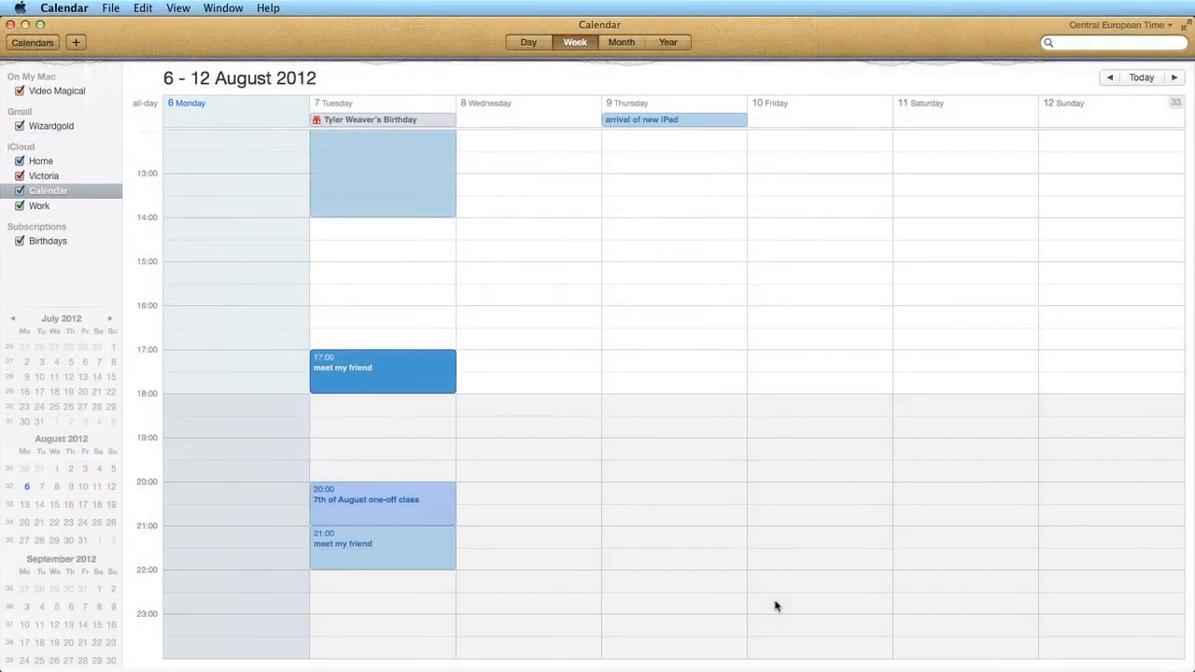
pyautogui.moveTo(1092, 74)
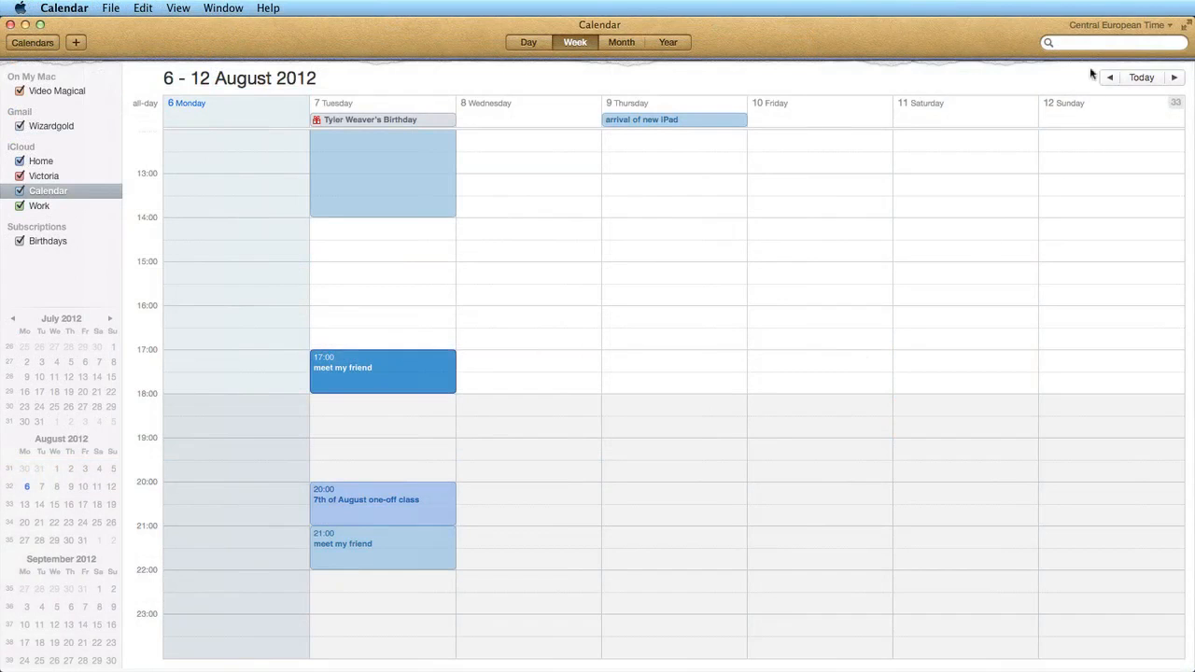
# Step: Search the calendars for events containing 'ipad'
pyautogui.click(1110, 42)
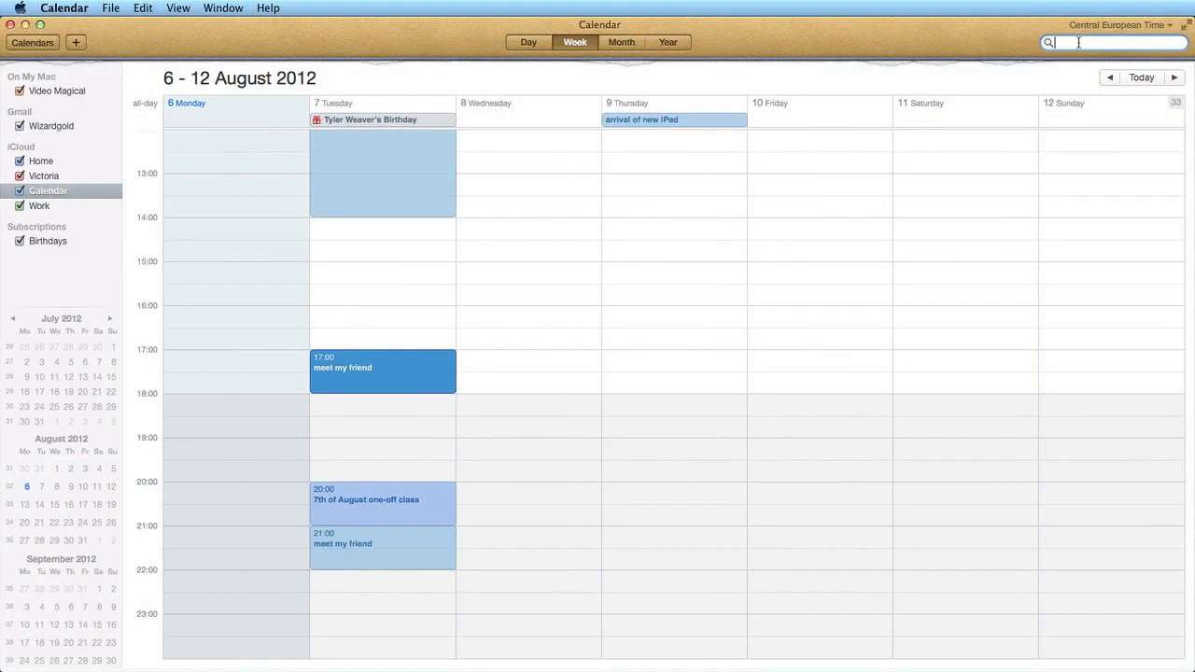
pyautogui.write('ipad')
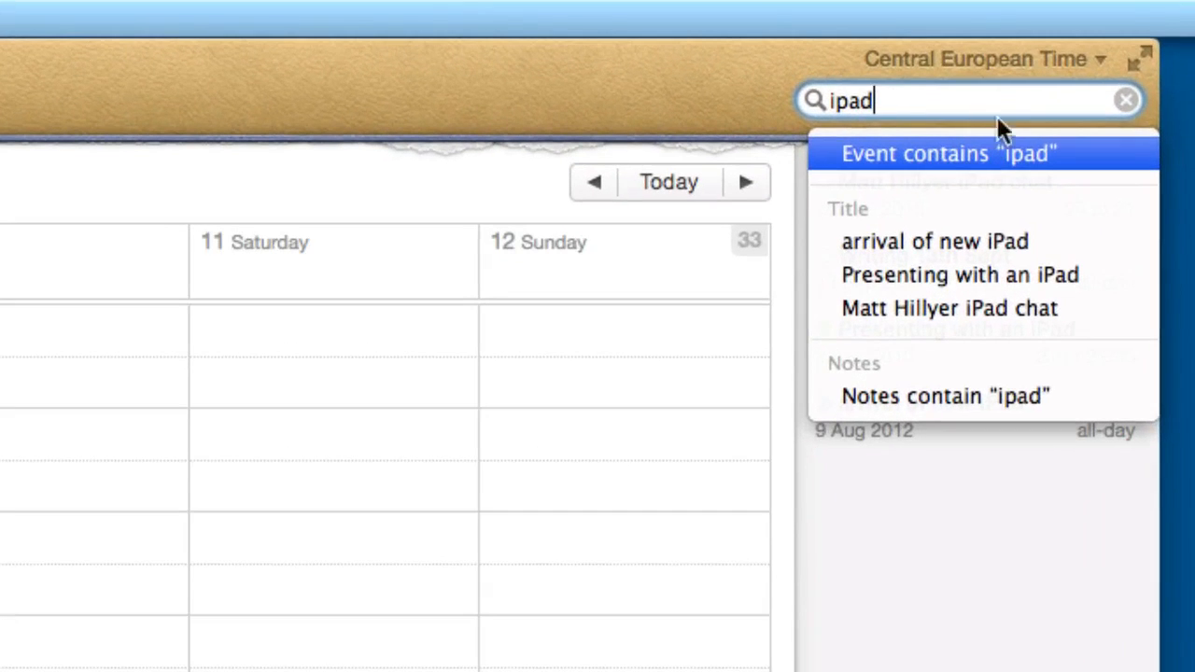
pyautogui.moveTo(958, 275)
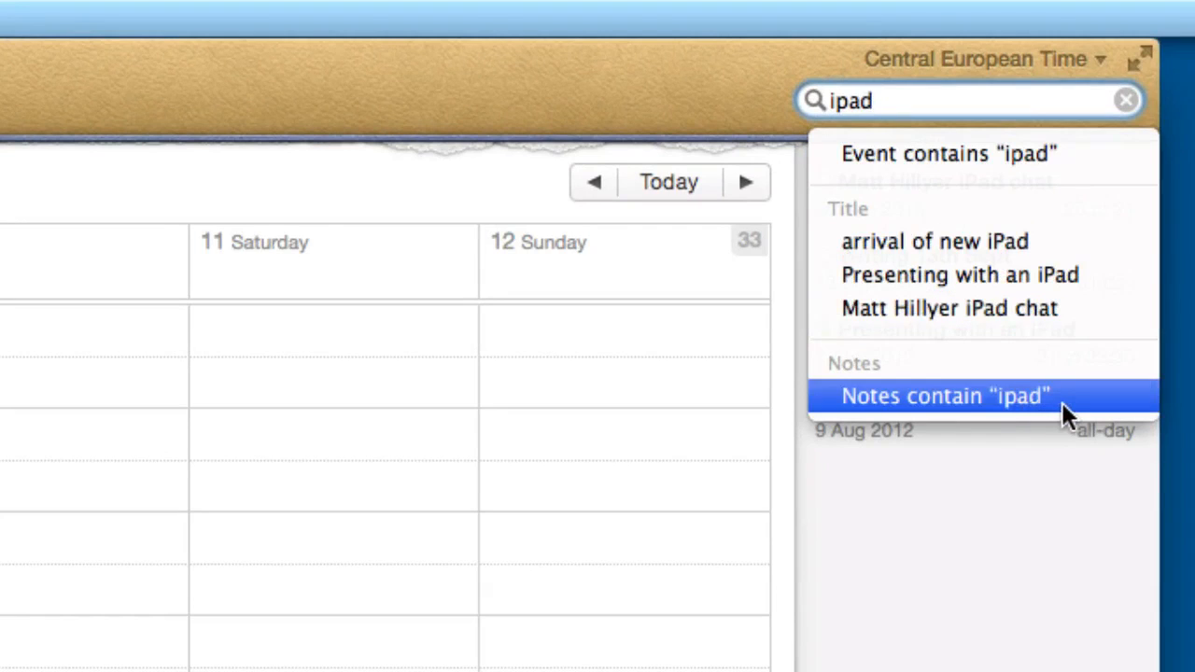
pyautogui.click(946, 396)
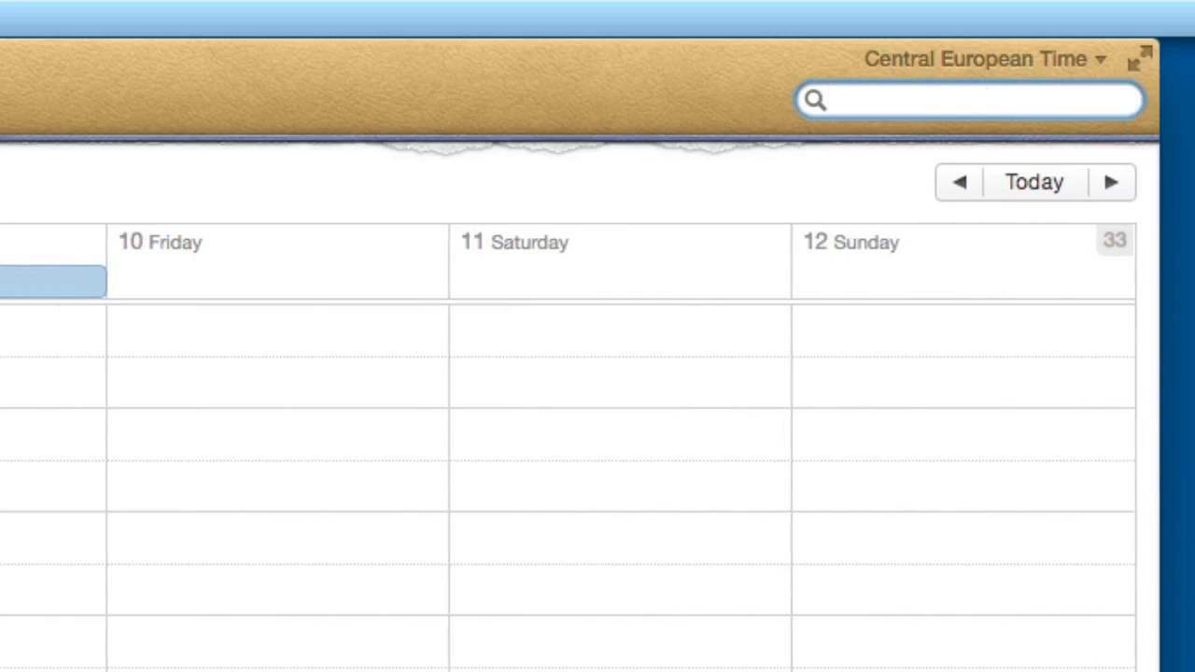
pyautogui.write('ipad')
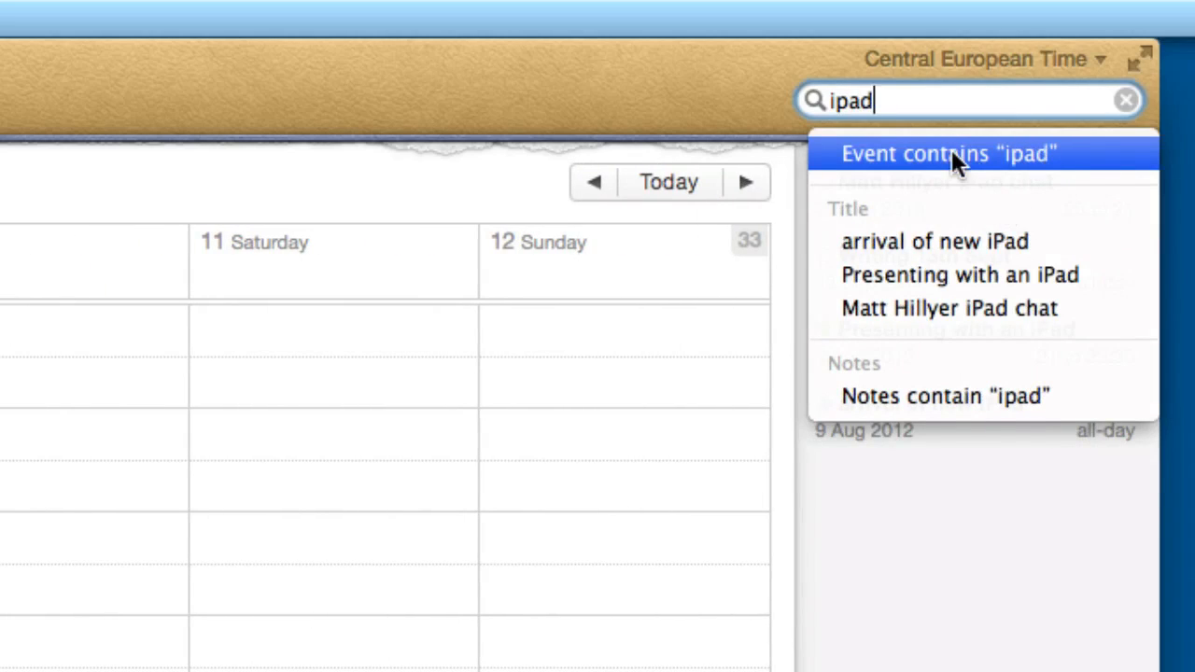
pyautogui.click(946, 153)
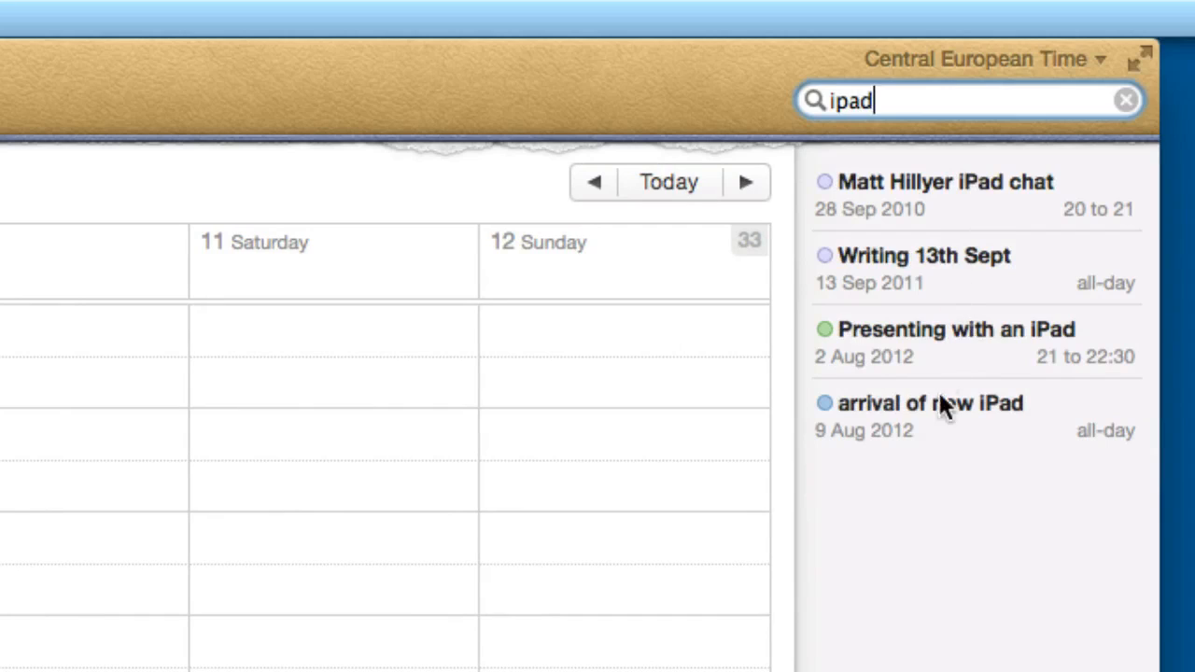
pyautogui.moveTo(943, 639)
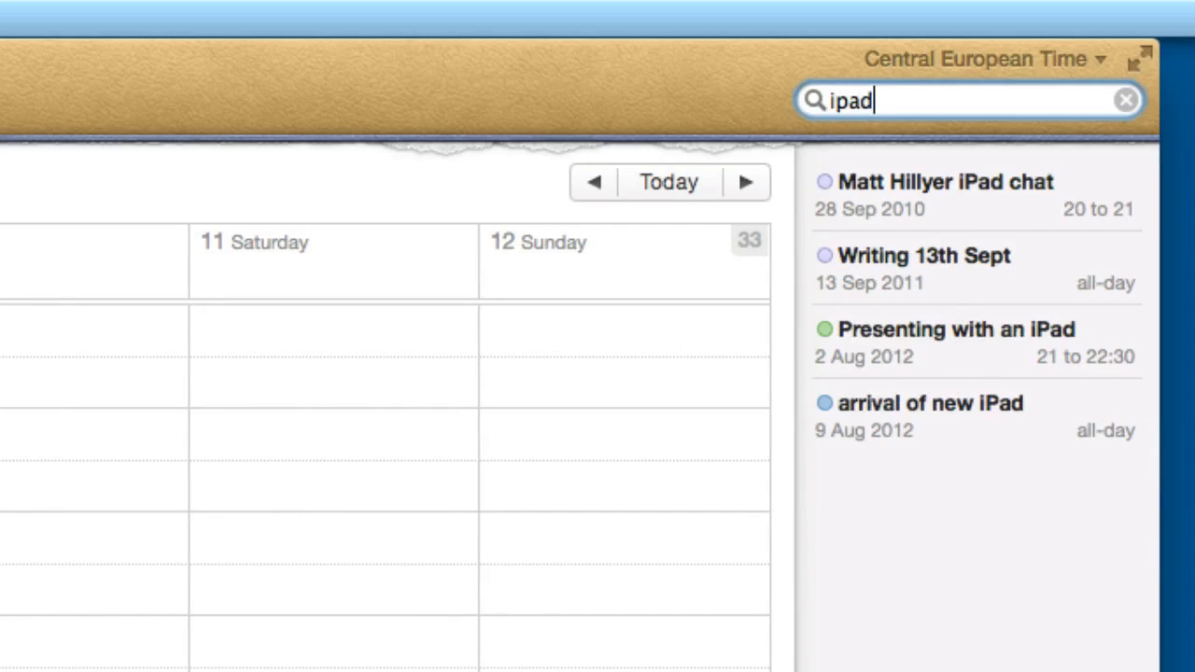
pyautogui.moveTo(504, 77)
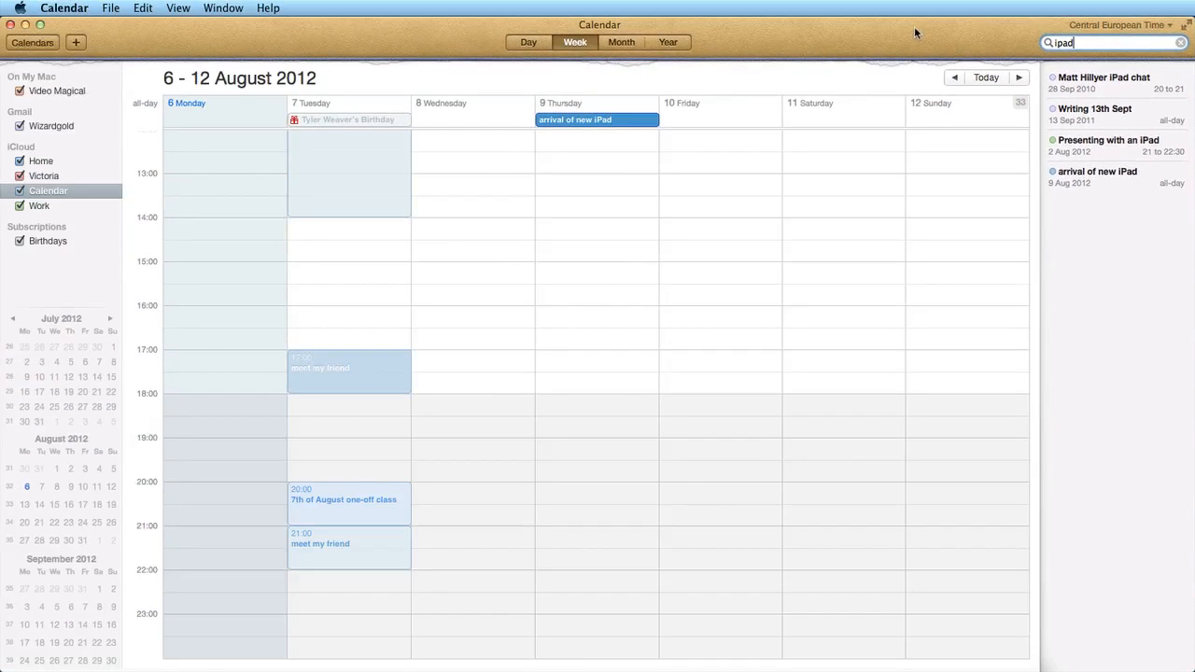
# Step: Cycle through Day, Week and Year views, preview 7 August, then show August 2012 month view
pyautogui.click(528, 41)
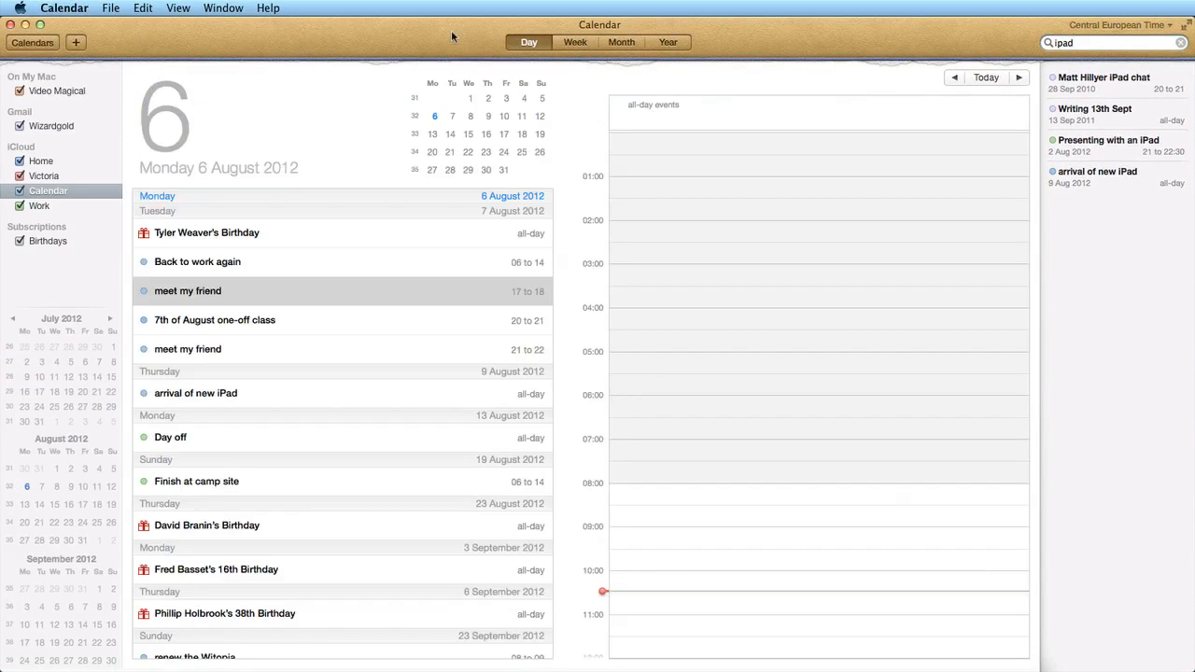
pyautogui.click(575, 42)
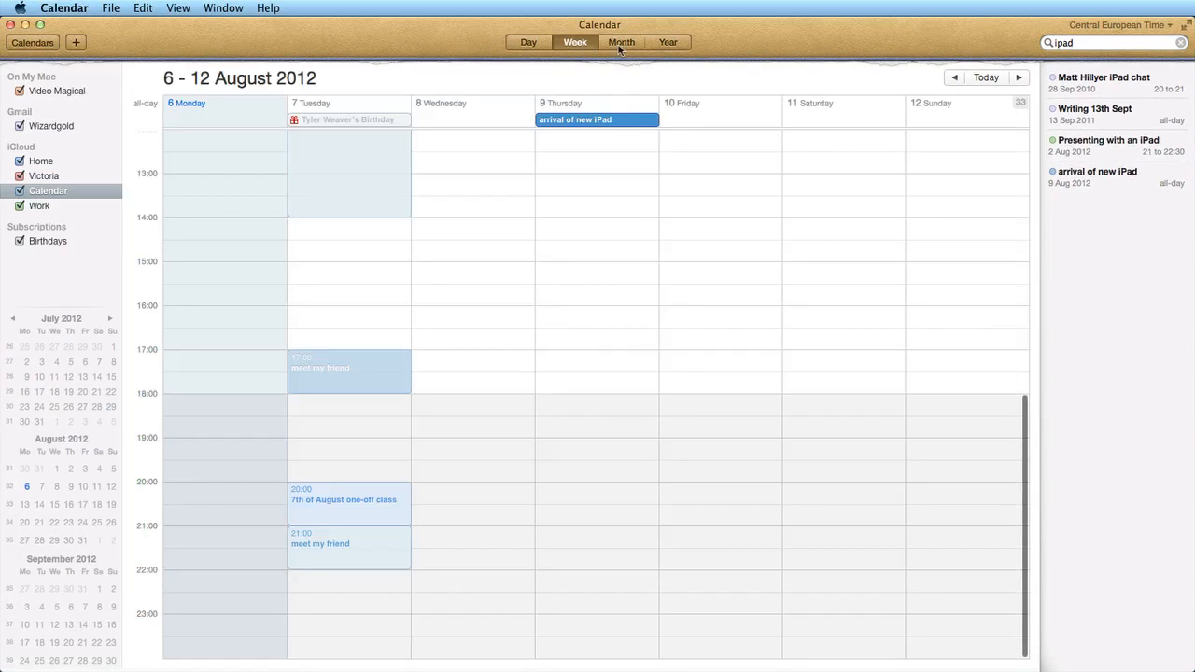
pyautogui.click(668, 42)
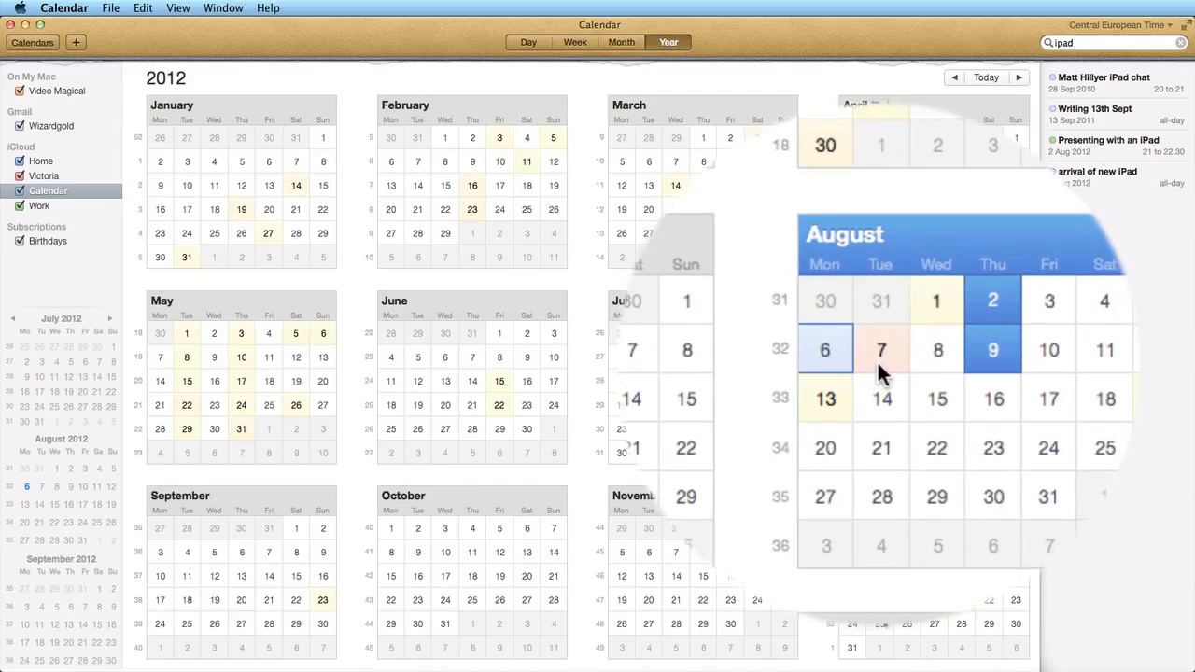
pyautogui.click(880, 349)
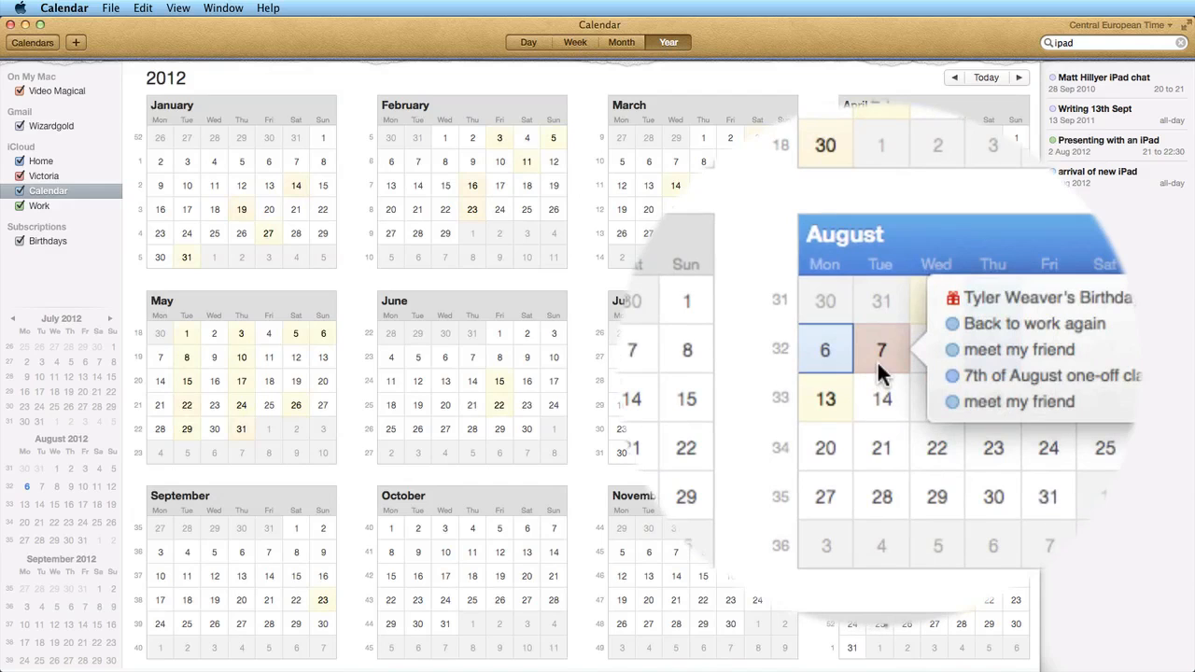
pyautogui.click(621, 42)
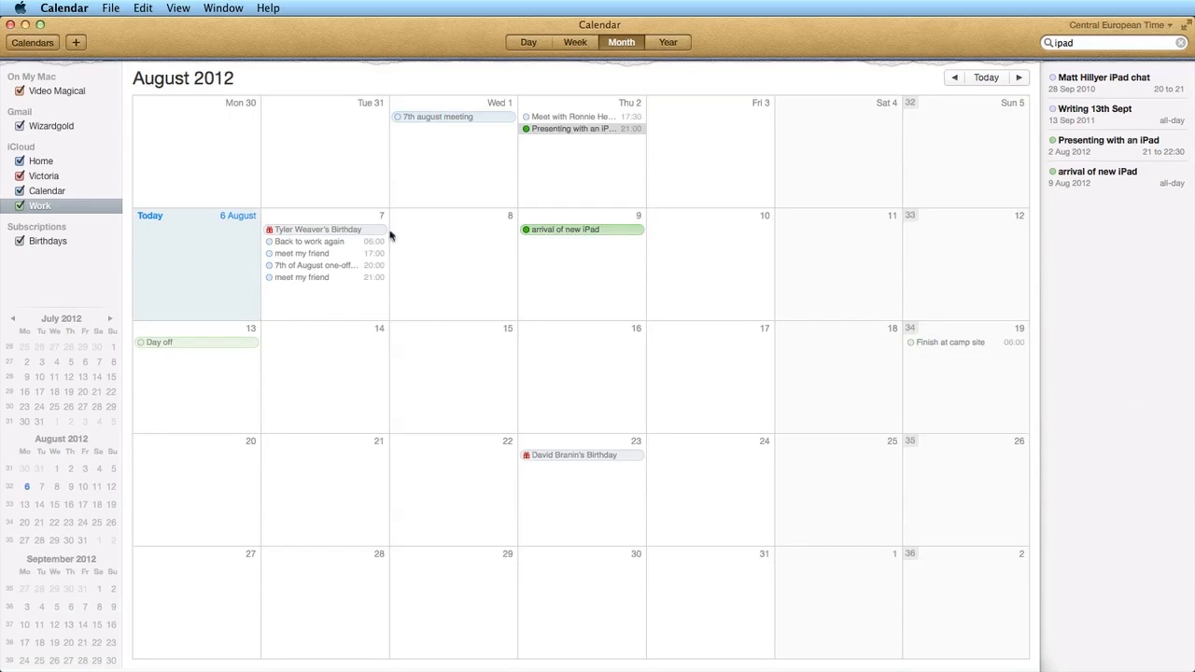
pyautogui.moveTo(379, 69)
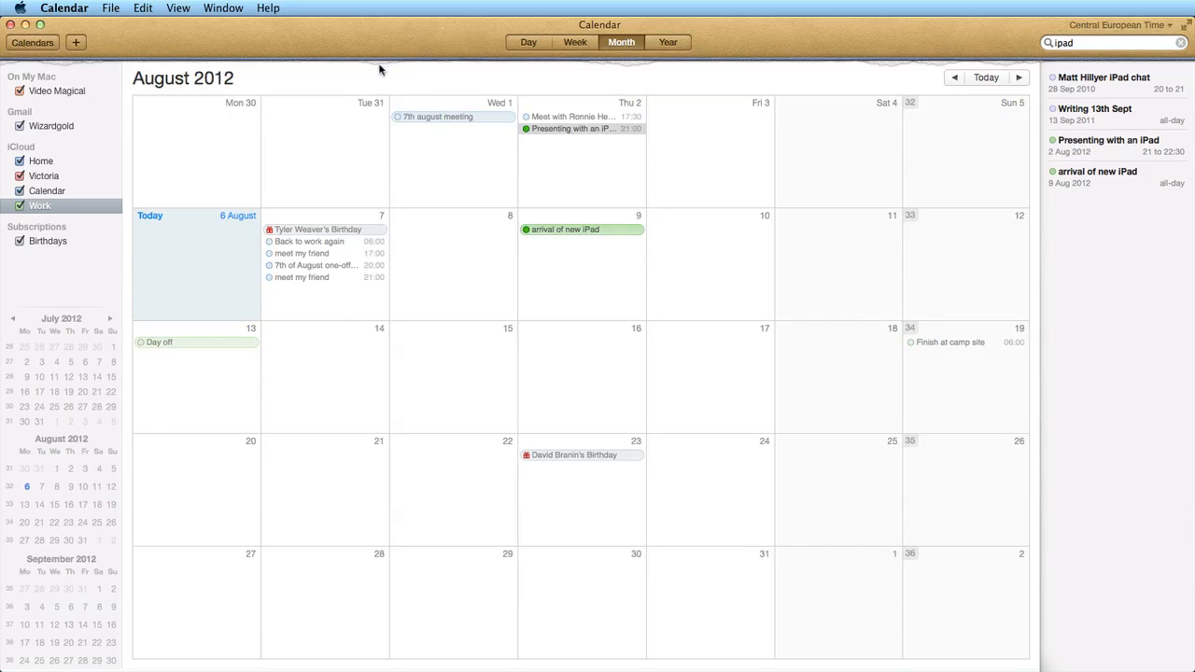
pyautogui.moveTo(375, 71)
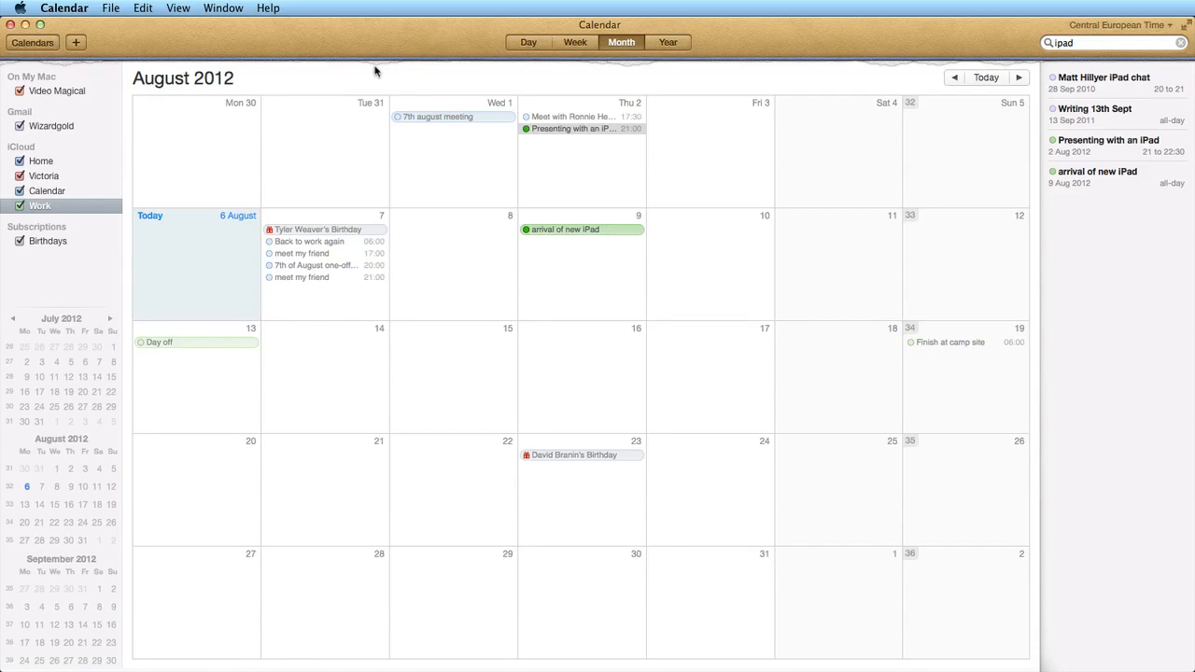
pyautogui.moveTo(911, 79)
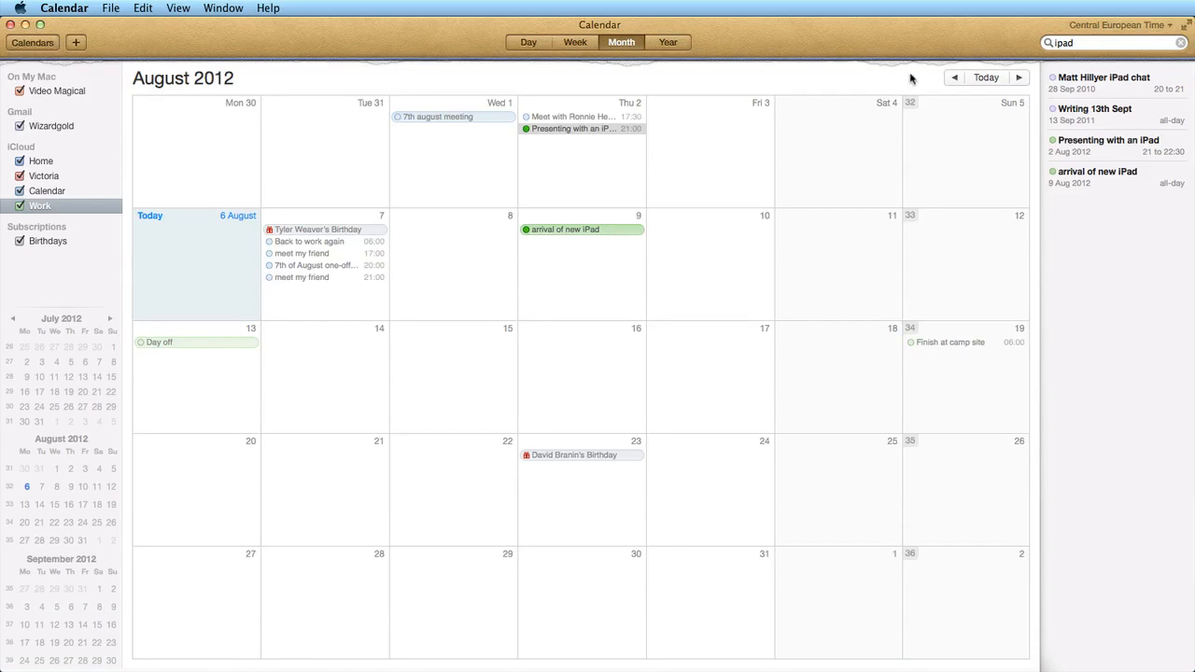